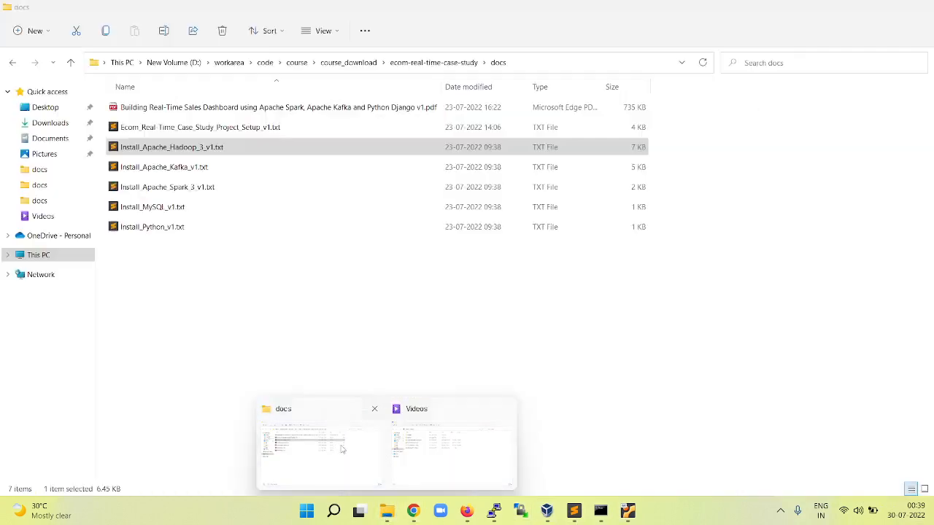
Bring up the docs folder window with the Install_*.txt setup notes
click(319, 450)
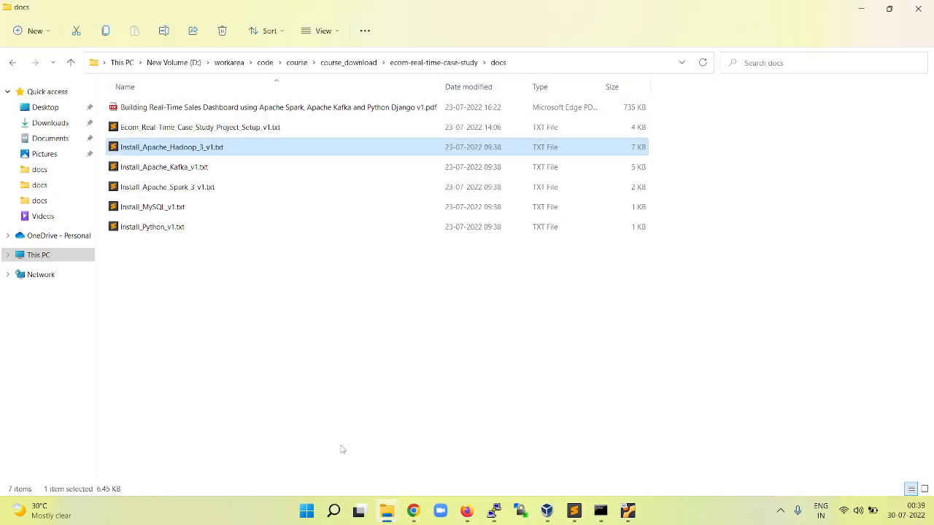
mouse_move(280, 314)
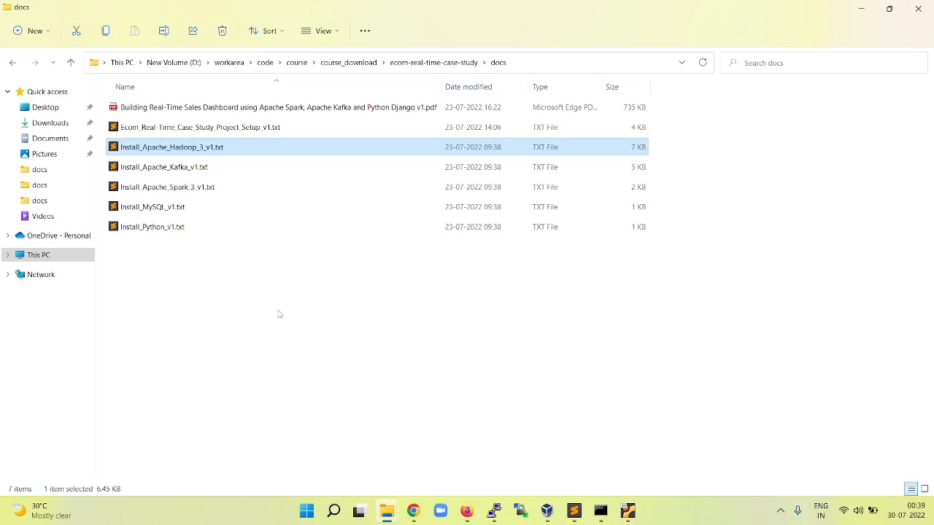
mouse_move(196, 257)
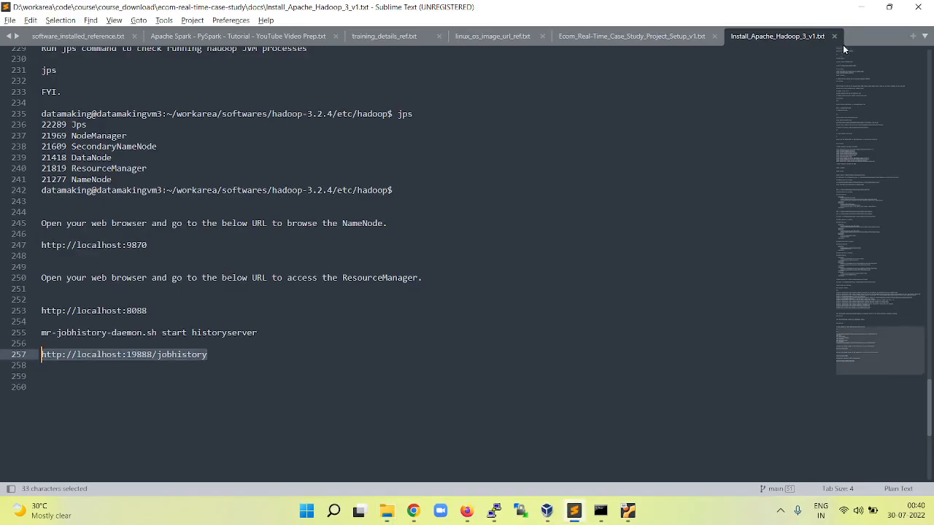
Check the Spark step in the project setup list, then load Install_Apache_Spark_3_v1.txt from the docs folder
click(633, 35)
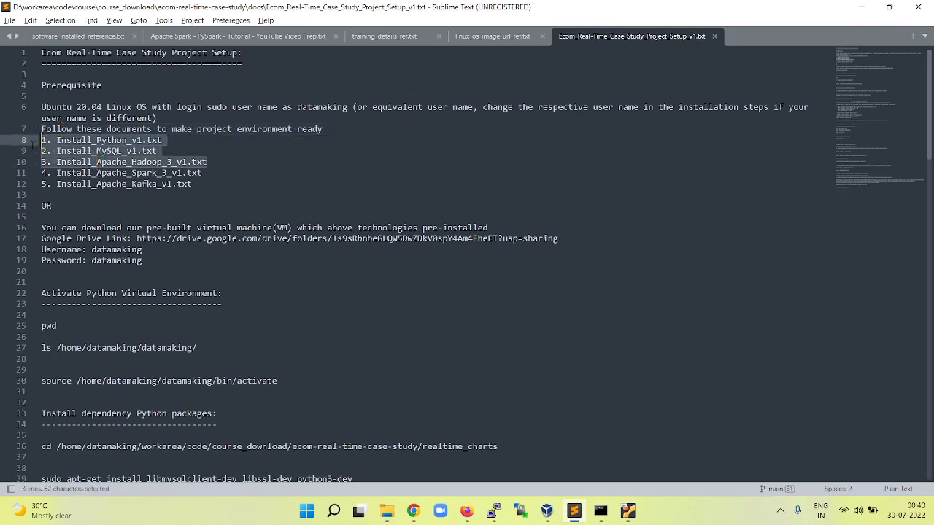
click(204, 172)
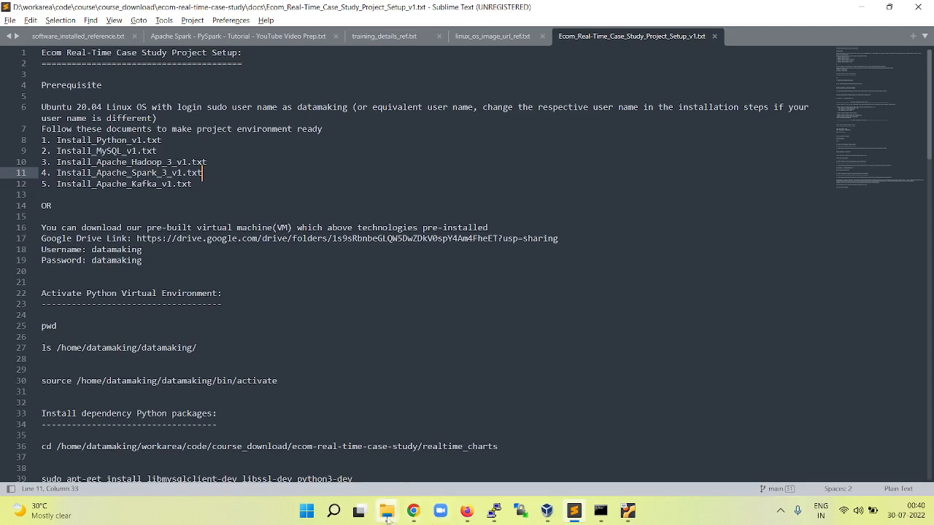
click(387, 510)
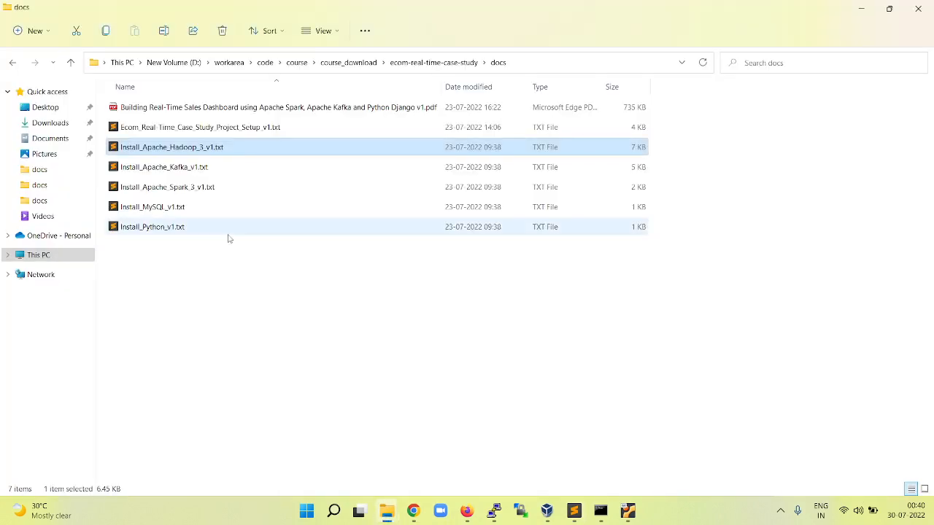
double_click(166, 187)
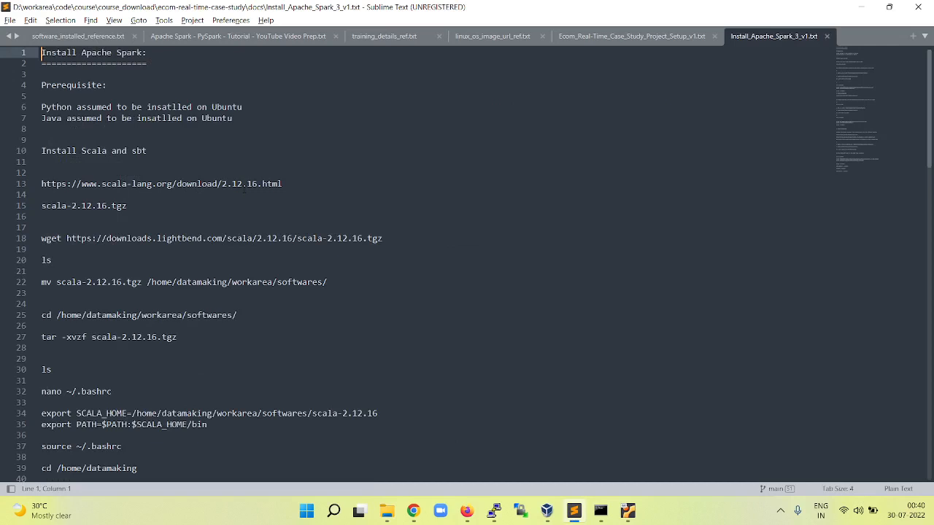
mouse_move(179, 146)
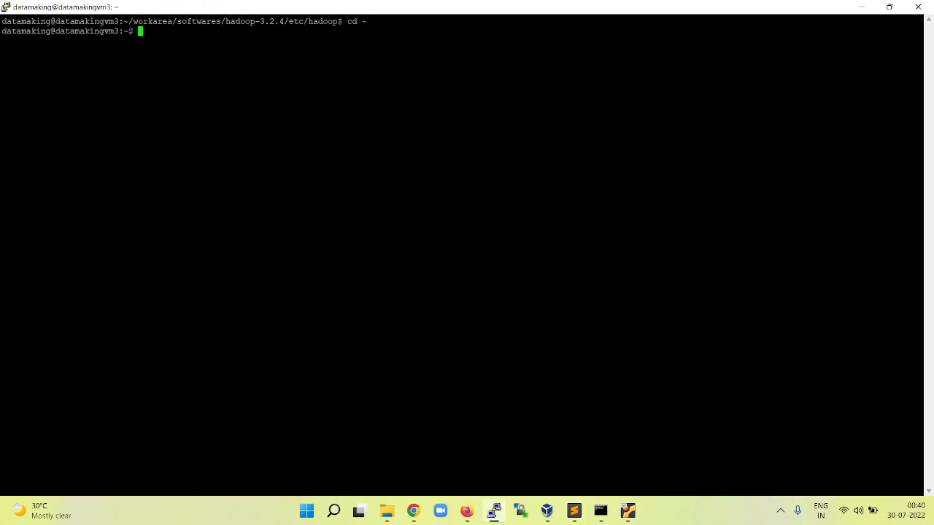
Confirm the home directory with pwd and fetch scala-2.12.16.tgz with the wget command from the notes
text(pwd)
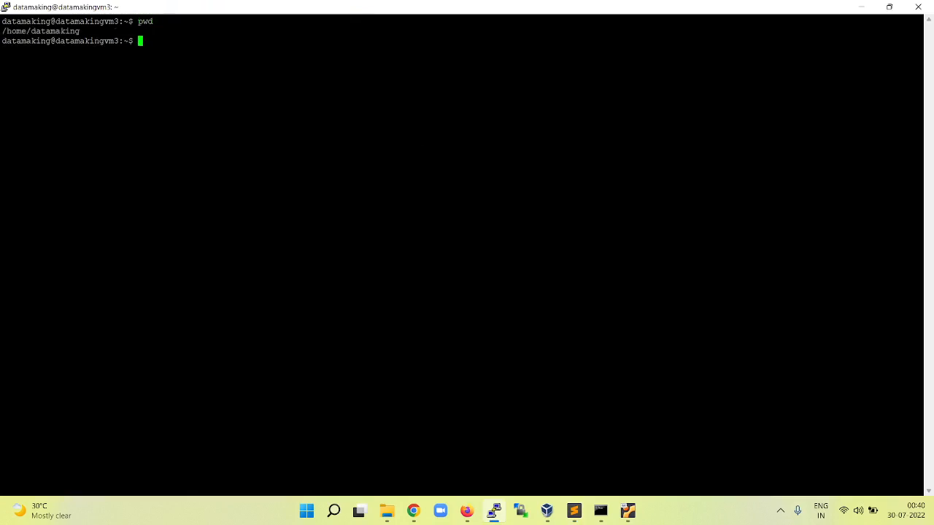
click(574, 511)
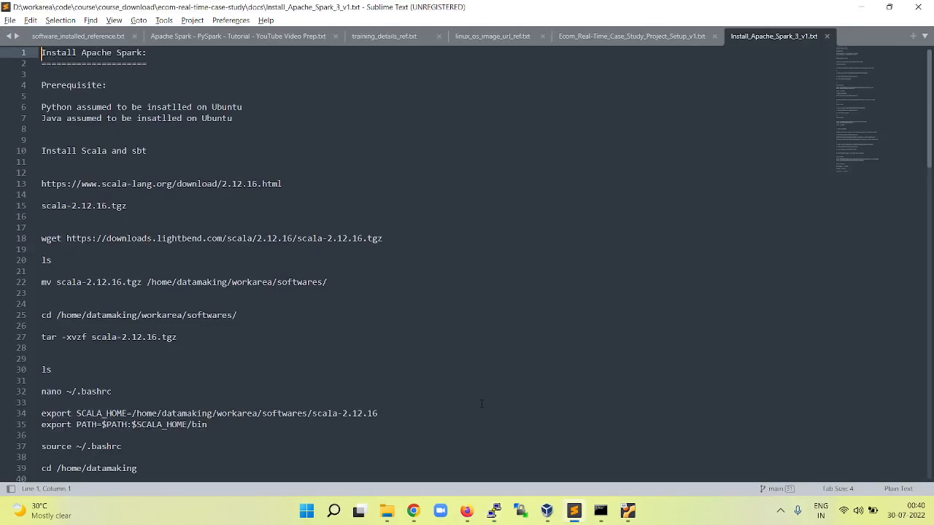
mouse_move(289, 203)
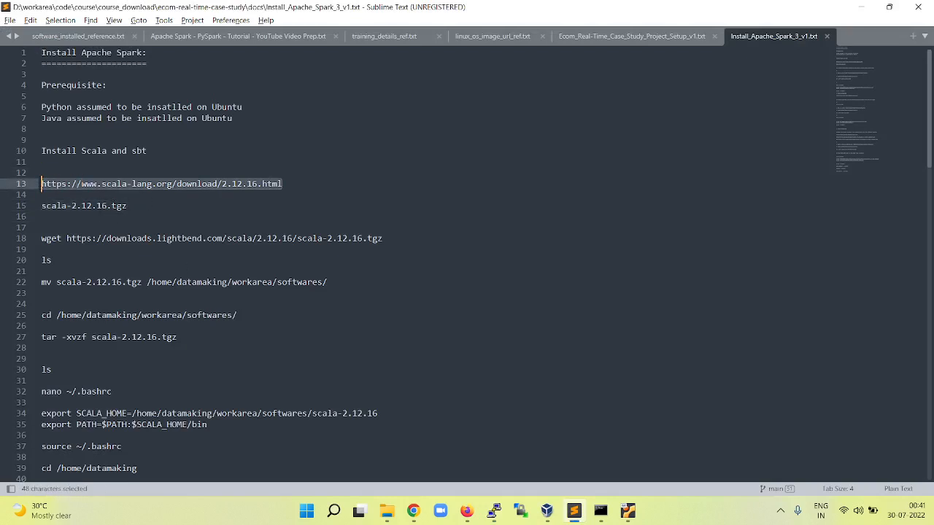
mouse_move(131, 211)
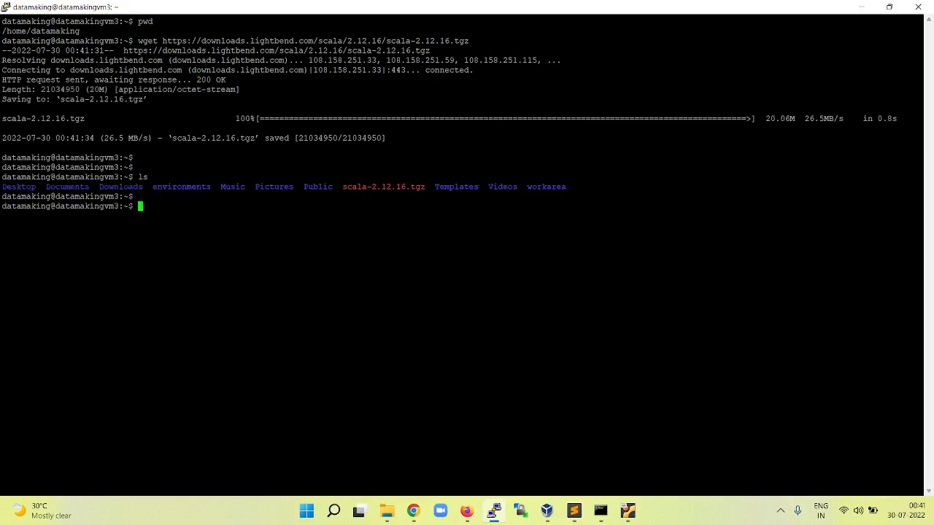
click(574, 510)
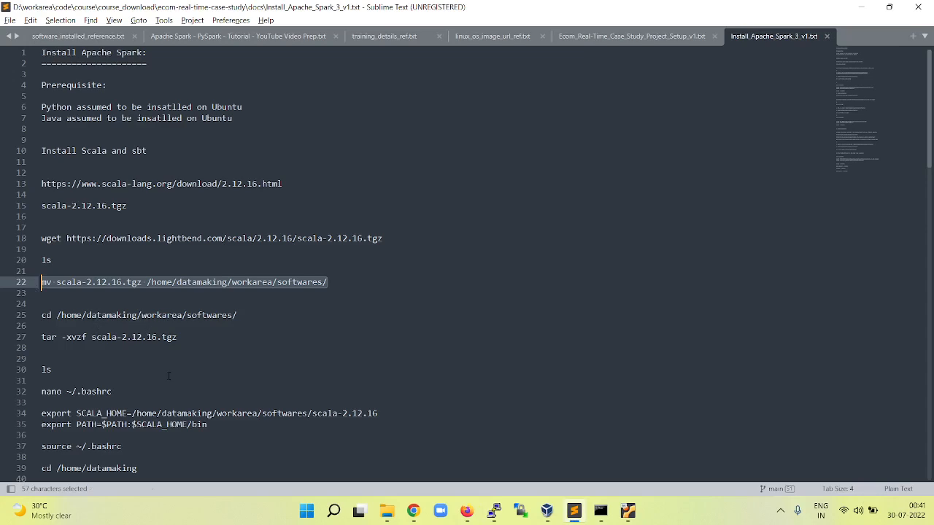
Change into workarea/softwares/ and extract scala-2.12.16.tgz with tar -xvzf
scroll(down, 3)
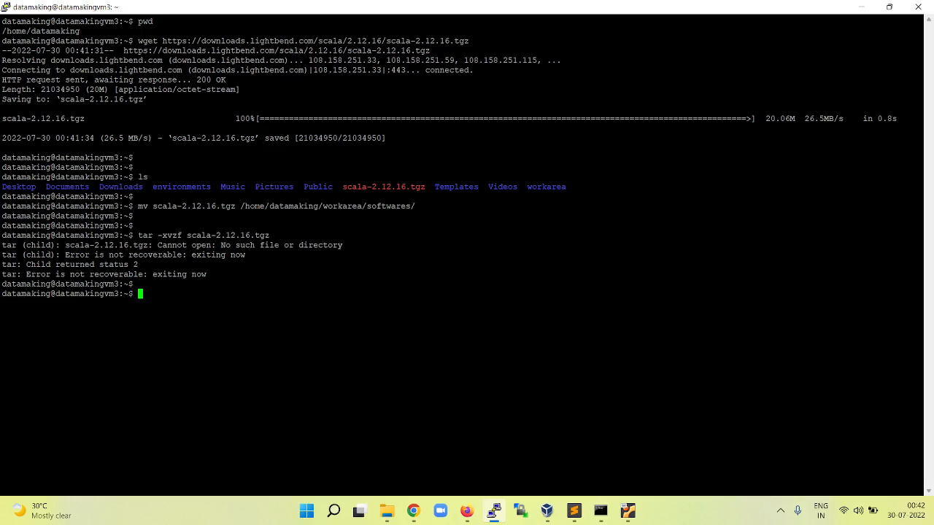
text(cd)
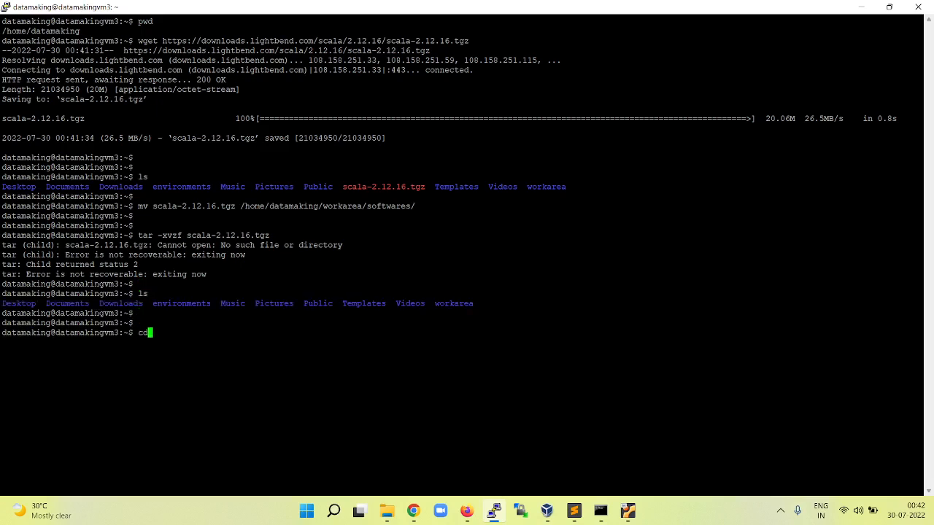
text(s)
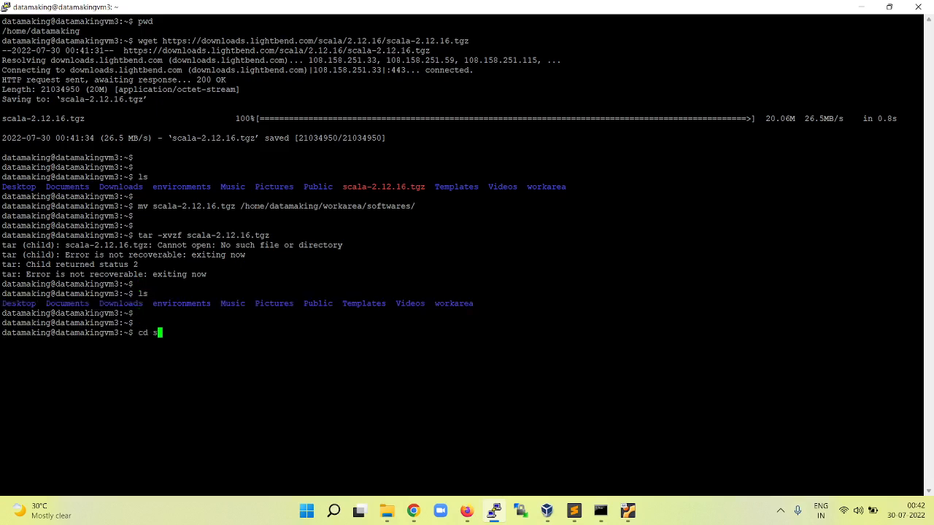
key(BackSpace)
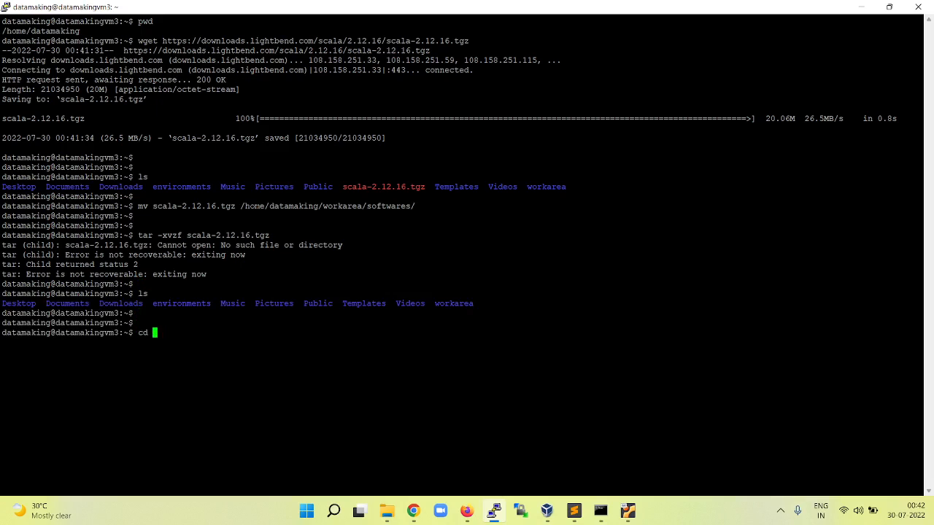
text(workarea/softwares/)
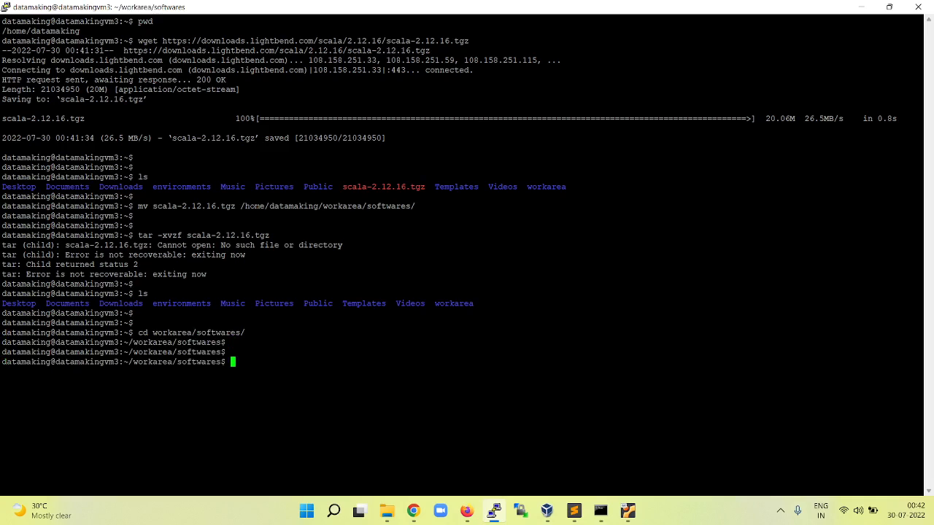
text(tar -xvzf scala-2.12.16.tgz)
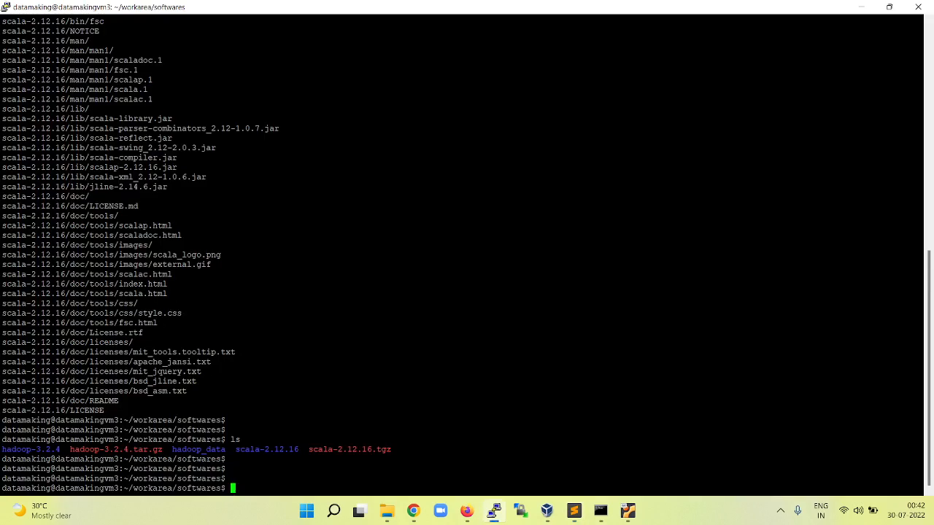
double_click(267, 450)
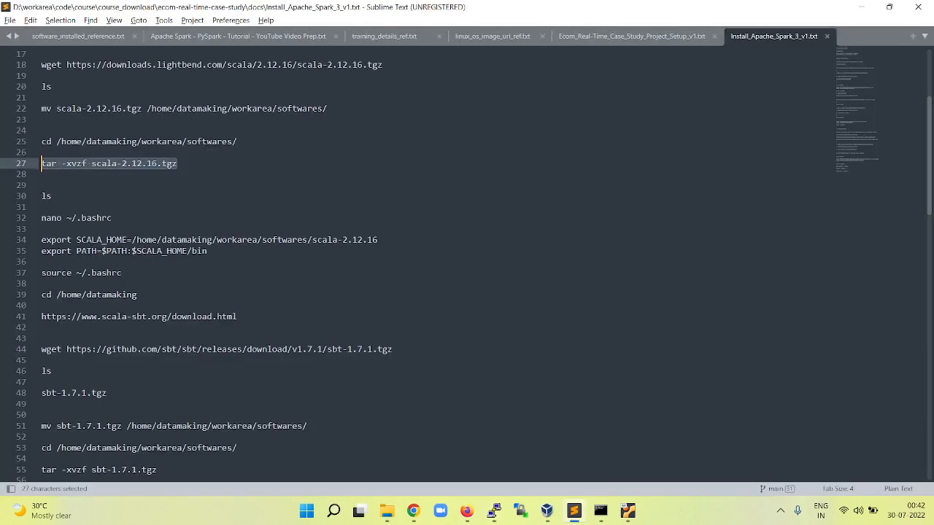
click(207, 251)
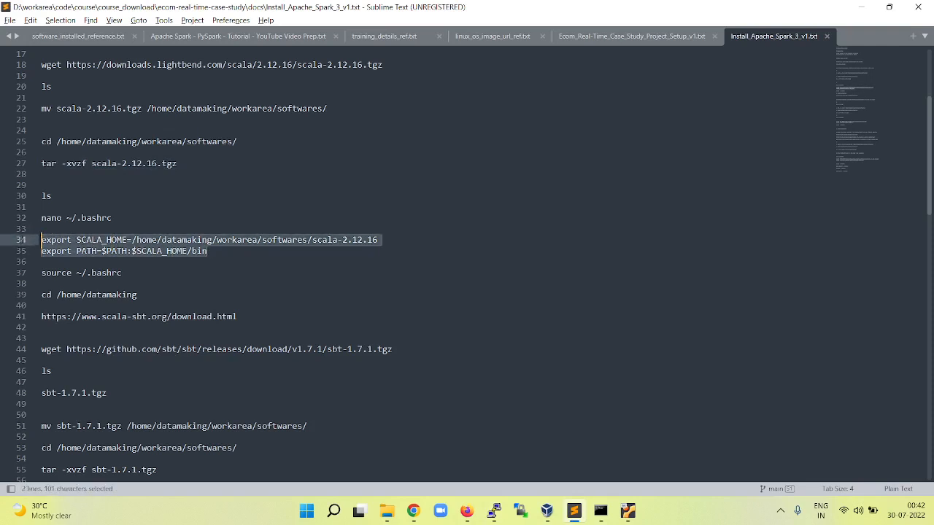
click(207, 251)
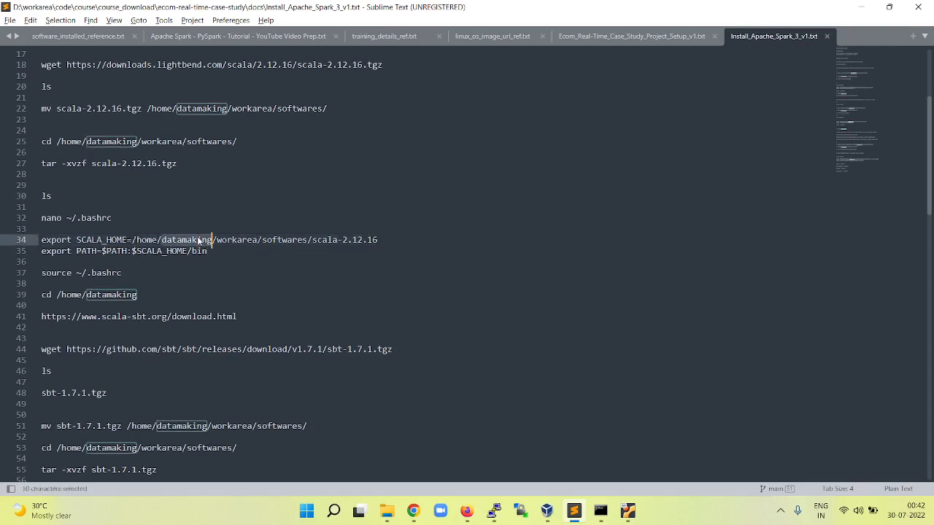
mouse_move(211, 242)
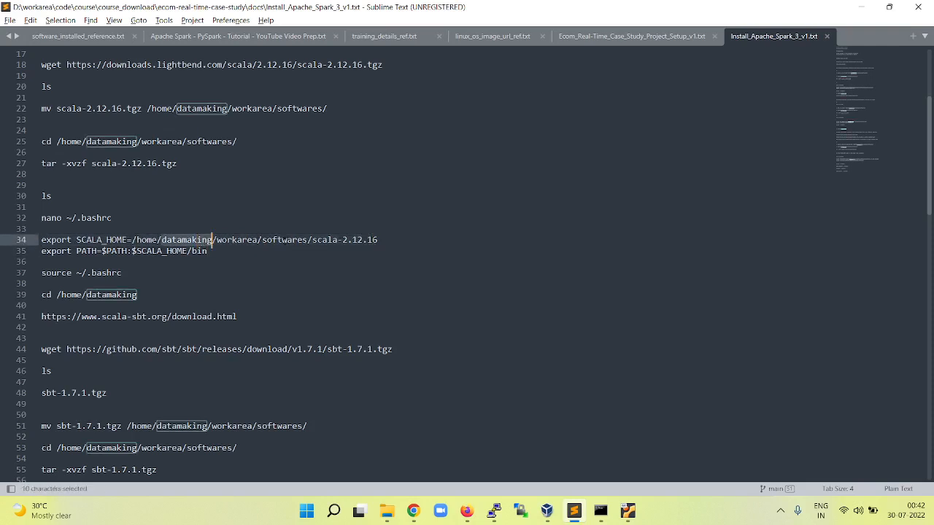
mouse_move(201, 262)
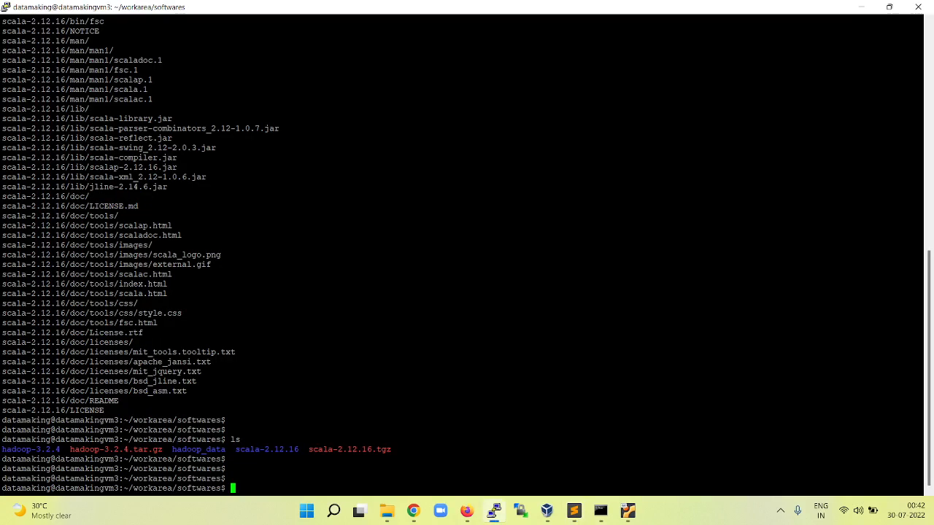
Edit ~/.bashrc in nano, append the SCALA_HOME and PATH export lines, and save the file
text(nano)
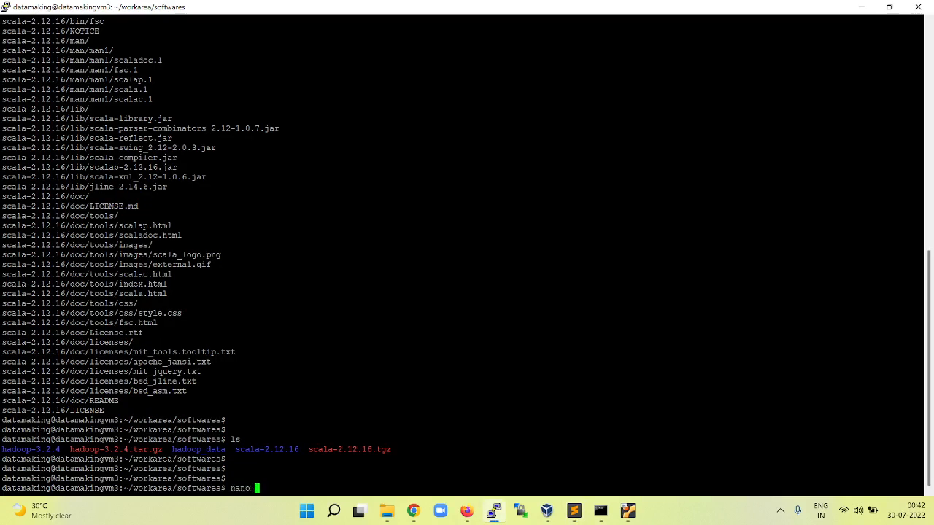
text(~/b)
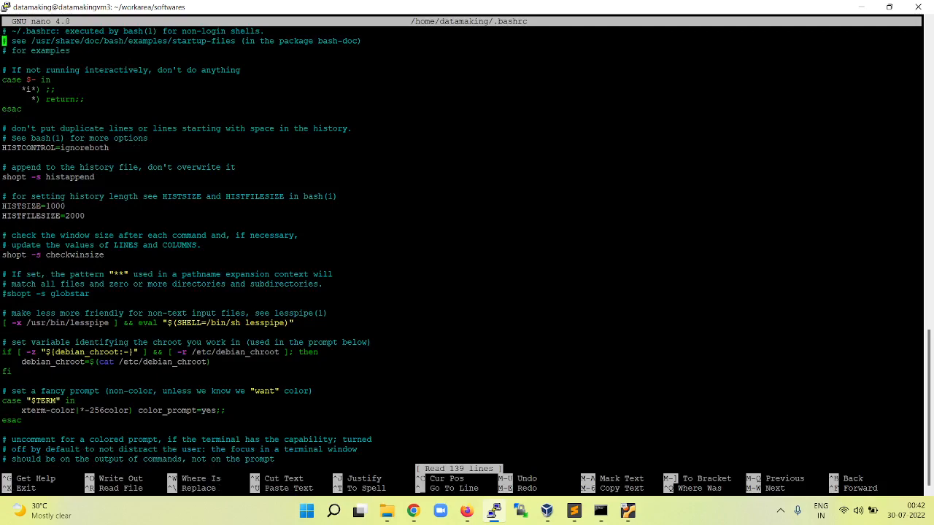
scroll(down, 3)
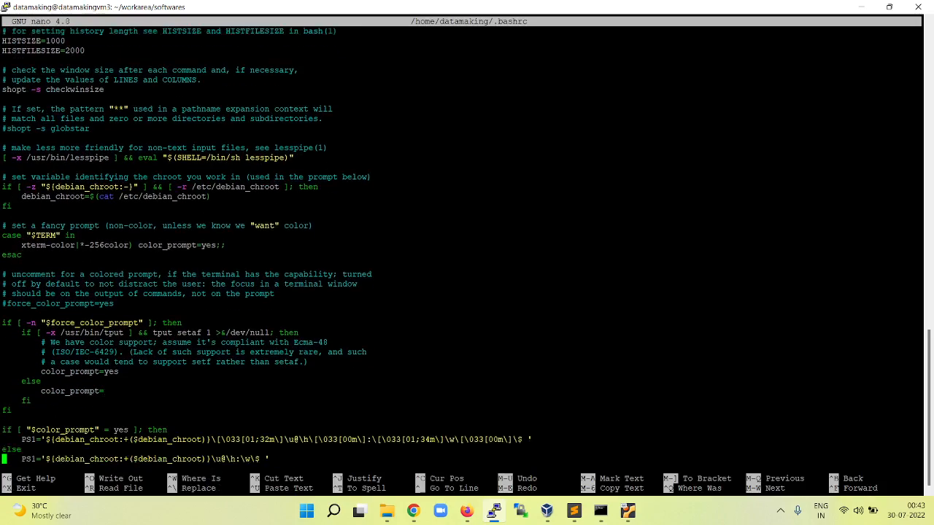
scroll(down, 3)
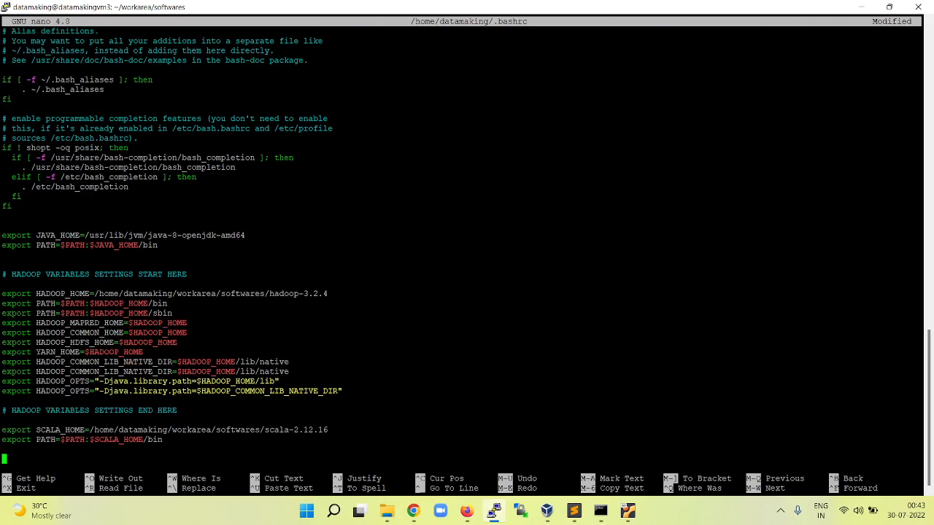
key(ctrl+o)
text(source ~/.bashrc)
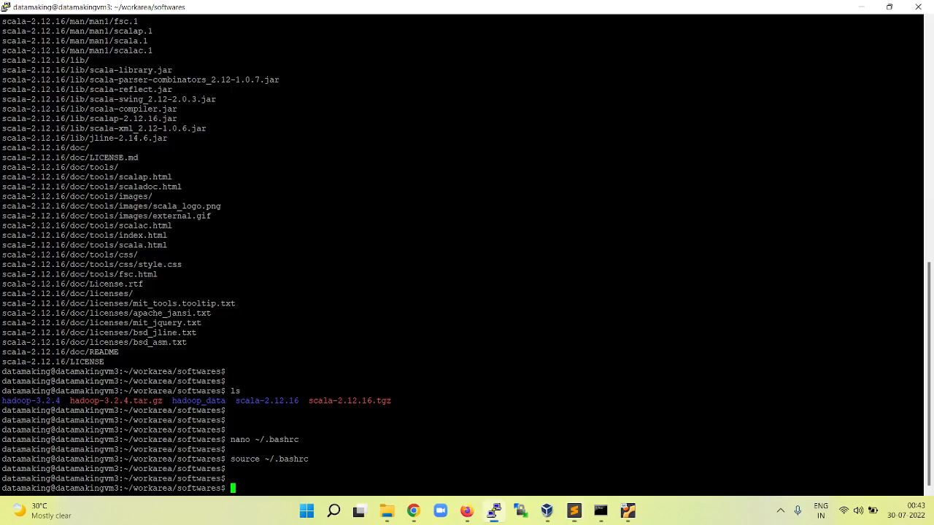
Download sbt-1.7.1.tgz with wget, then copy the two SBT_HOME export lines from the notes
text(wget https://github.com/sbt/sbt/releases/download/v1.7.1/sbt-1.7.1.tgz)
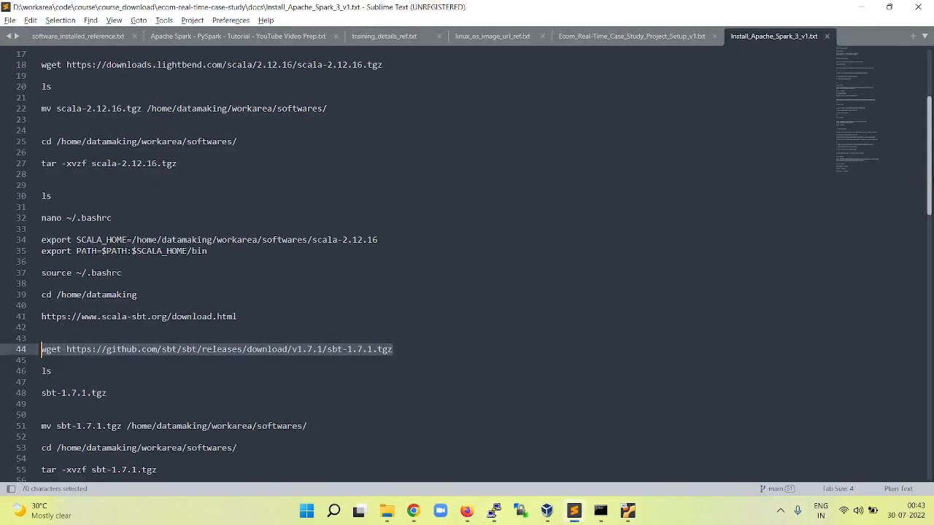
scroll(down, 3)
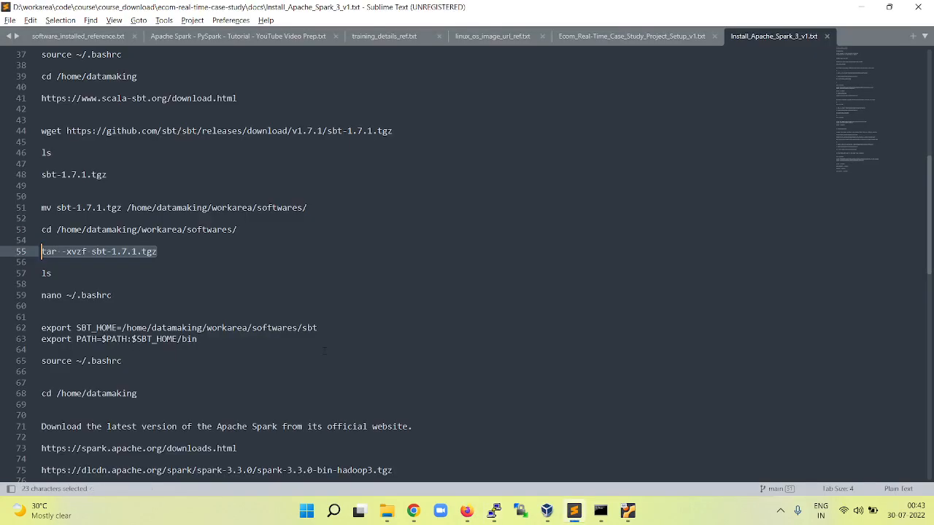
scroll(down, 3)
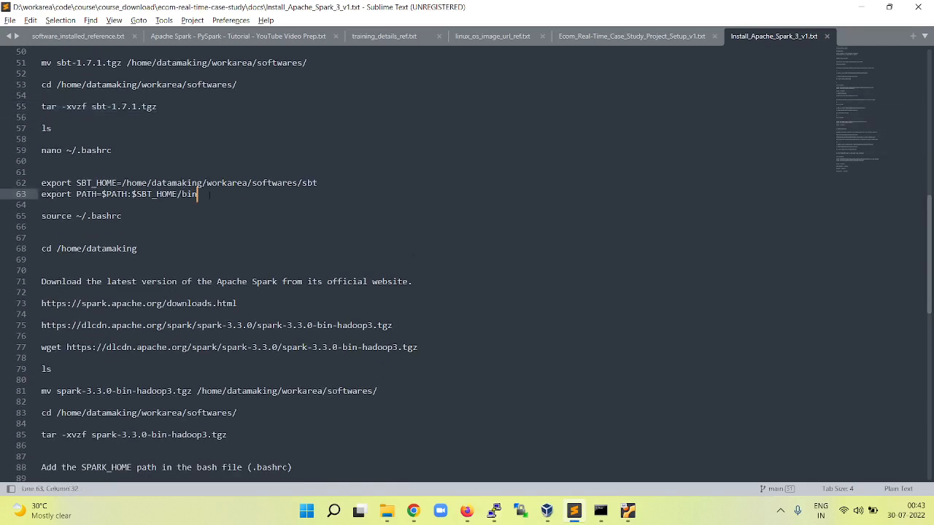
drag(41, 182, 197, 195)
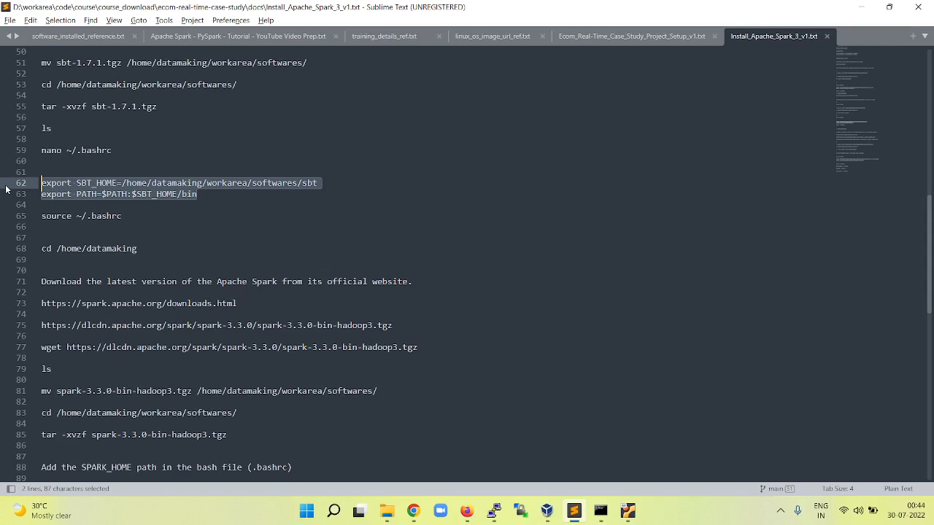
key(ctrl+c)
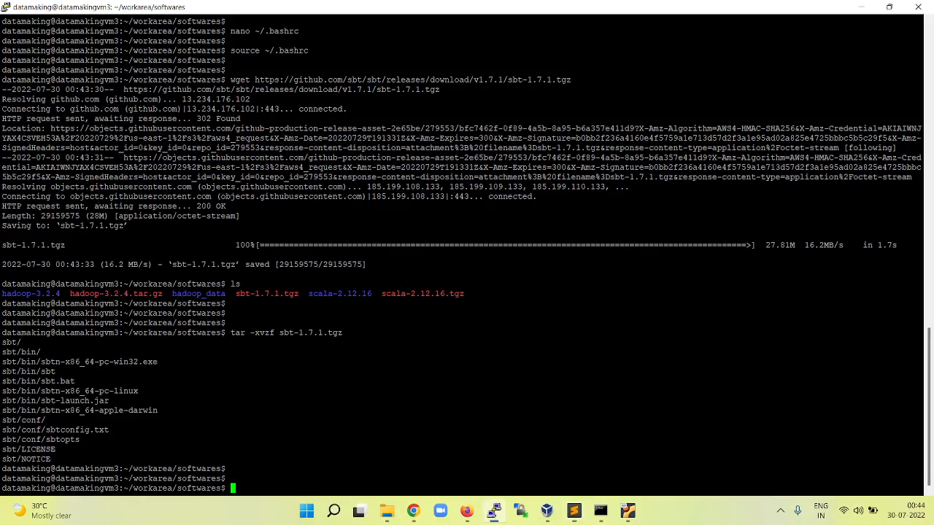
Append export SBT_HOME=/home/datamaking/workarea/softwares/sbt and its PATH line to ~/.bashrc in nano
text(n)
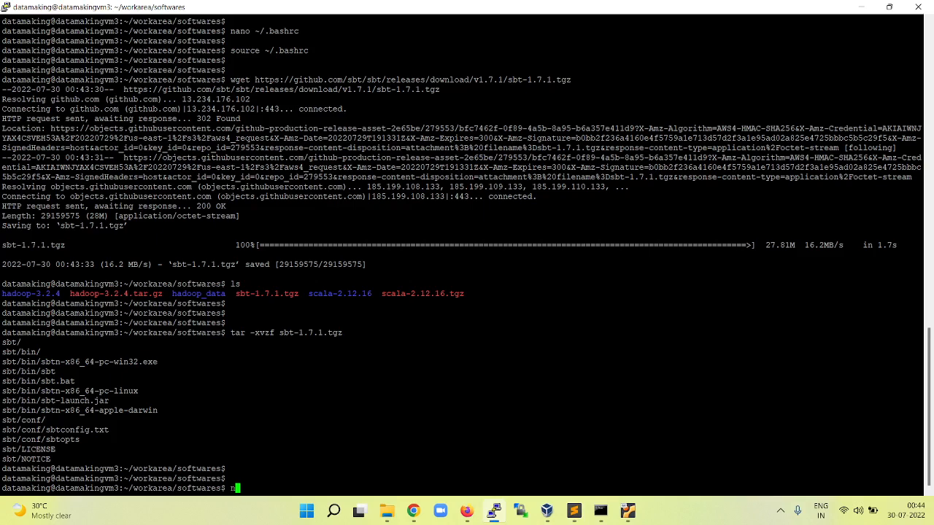
text(ano ~)
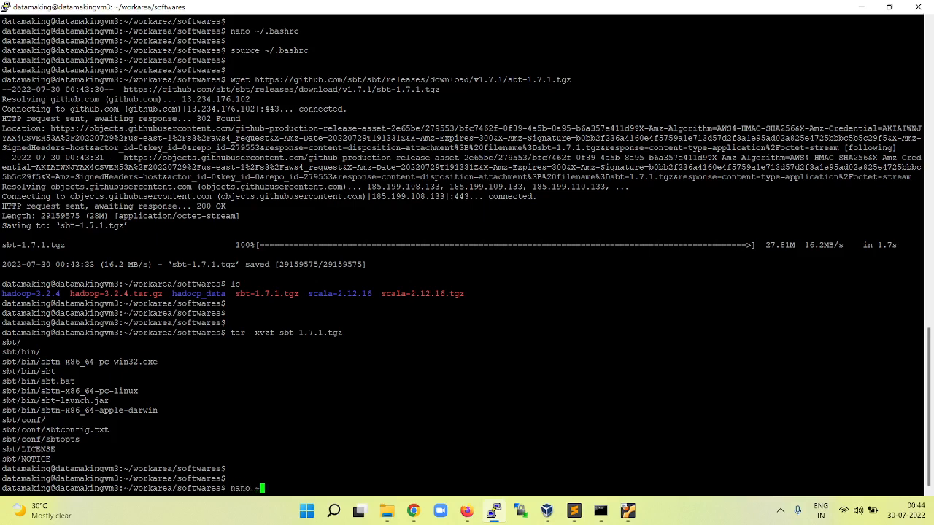
text(/.)
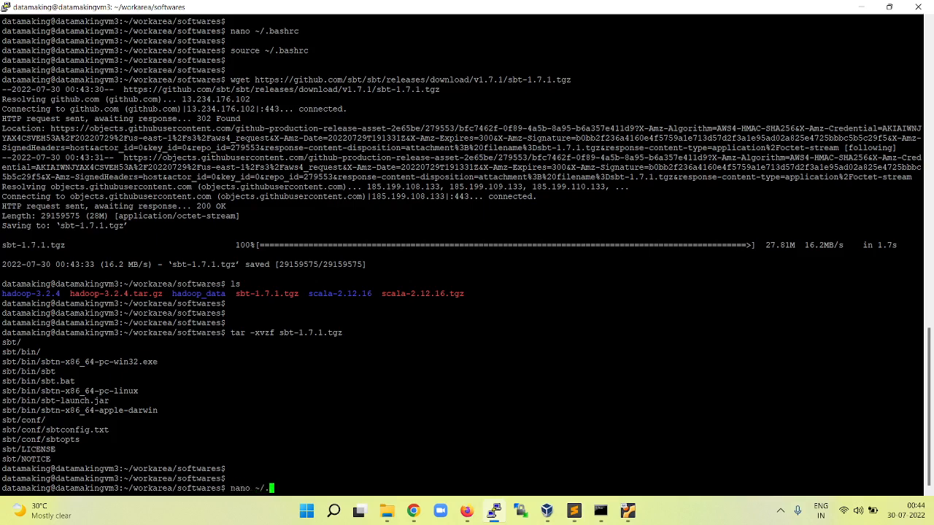
text(.bashrc)
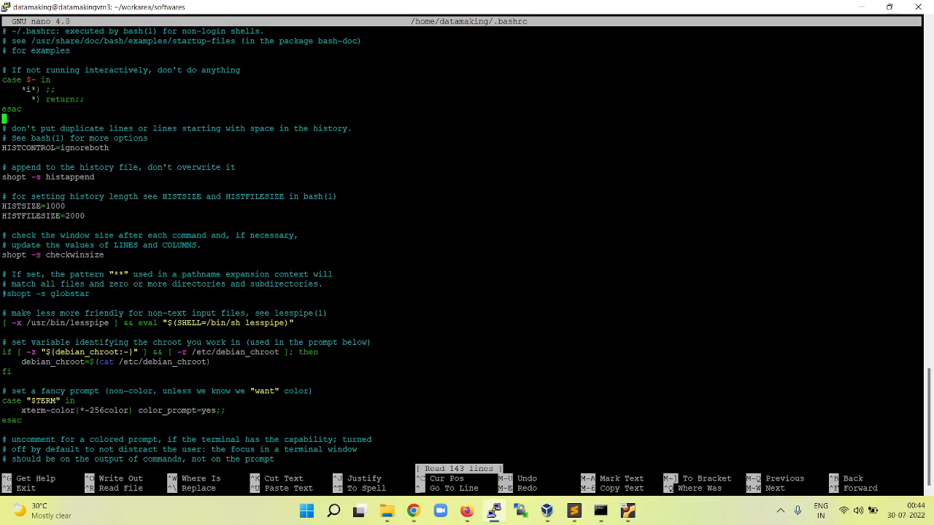
scroll(down, 3)
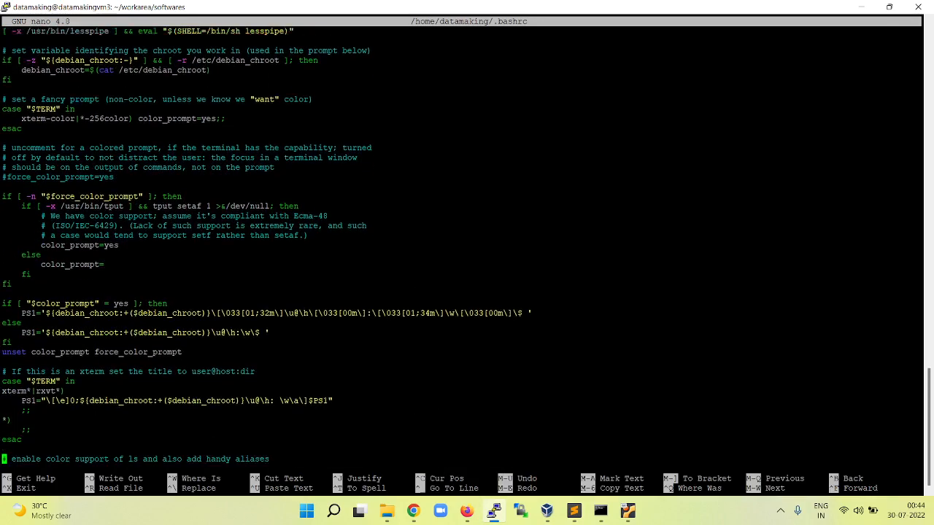
scroll(down, 3)
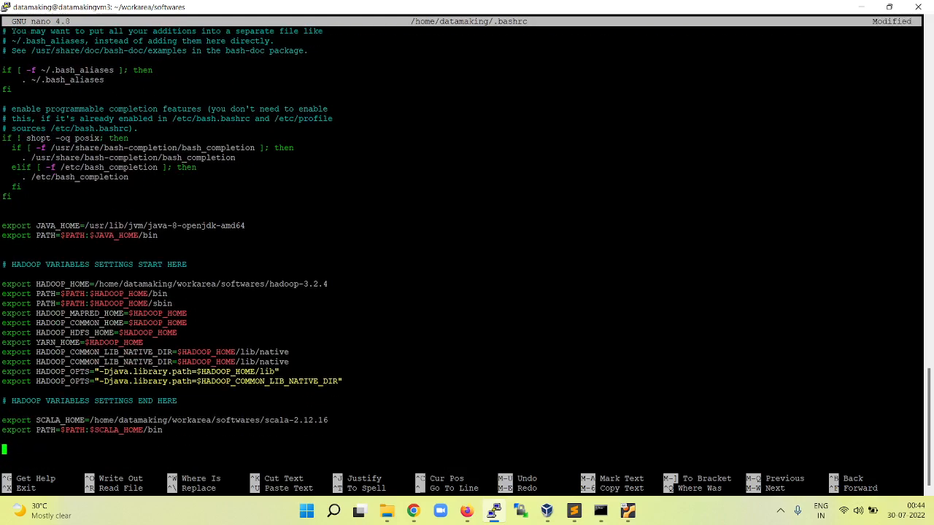
text(export SBT_HOME=/home/datamaking/workarea/softwares/sbt)
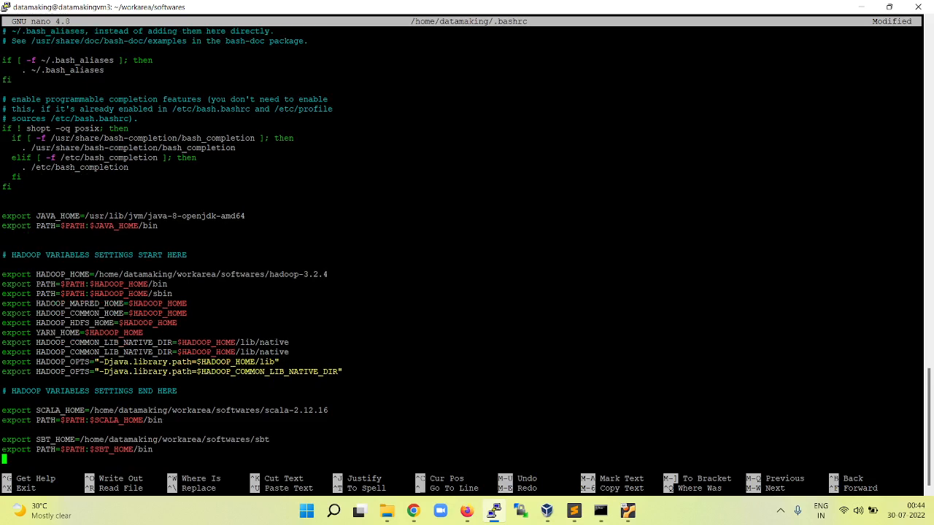
scroll(down, 3)
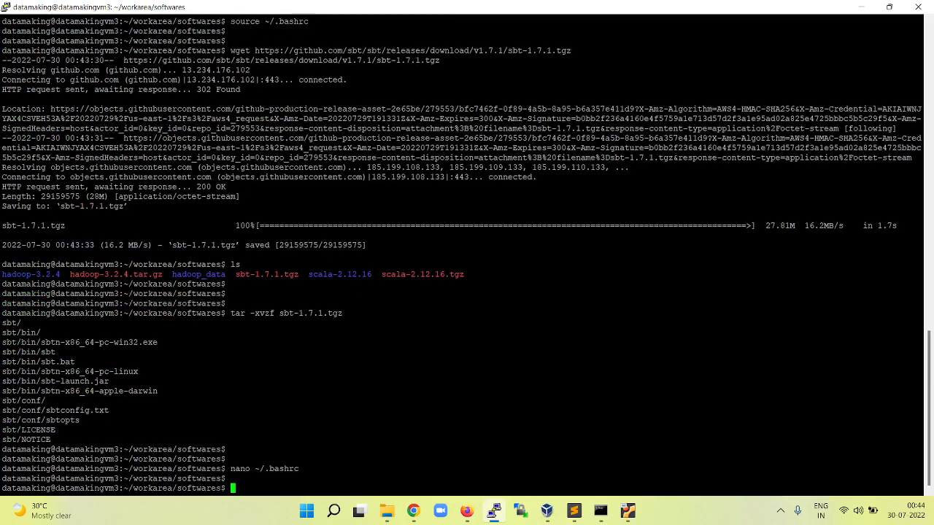
text(nano ~/.bashrc)
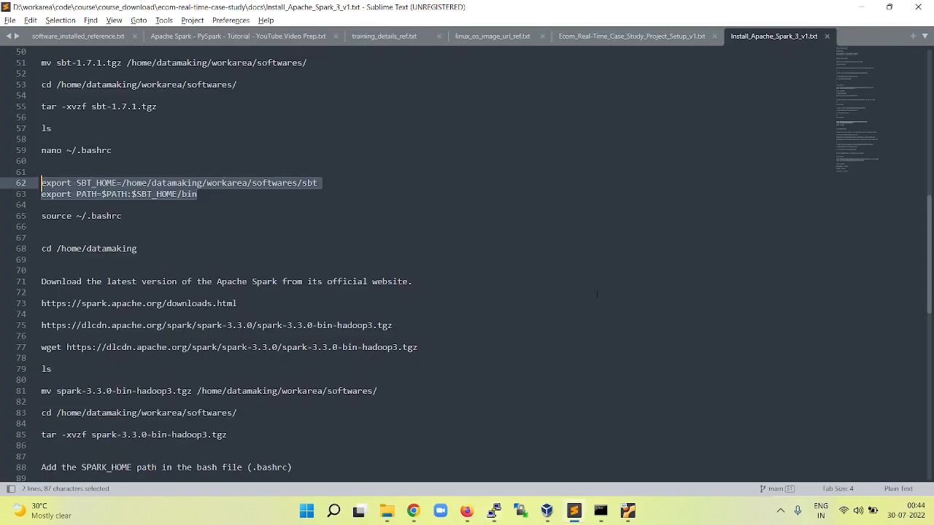
Scroll the notes down to the Spark 3.3.0 download section
scroll(down, 3)
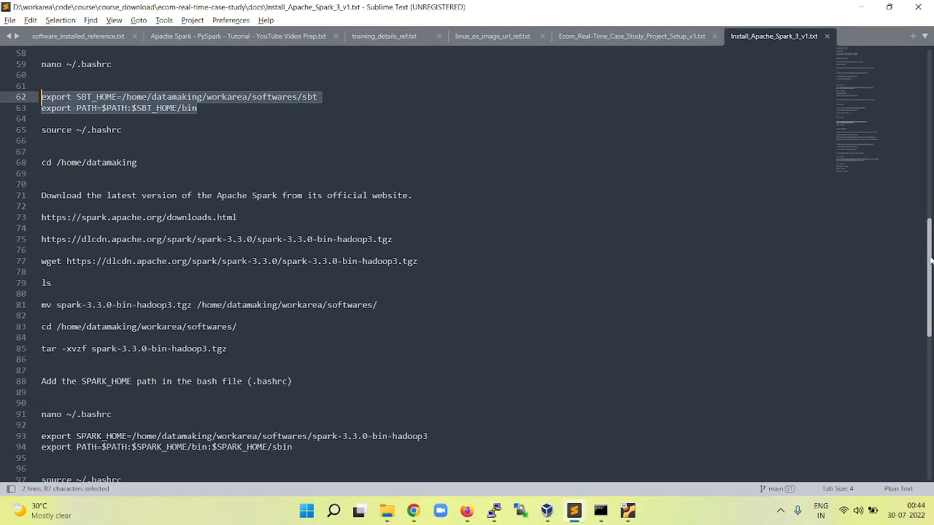
scroll(down, 3)
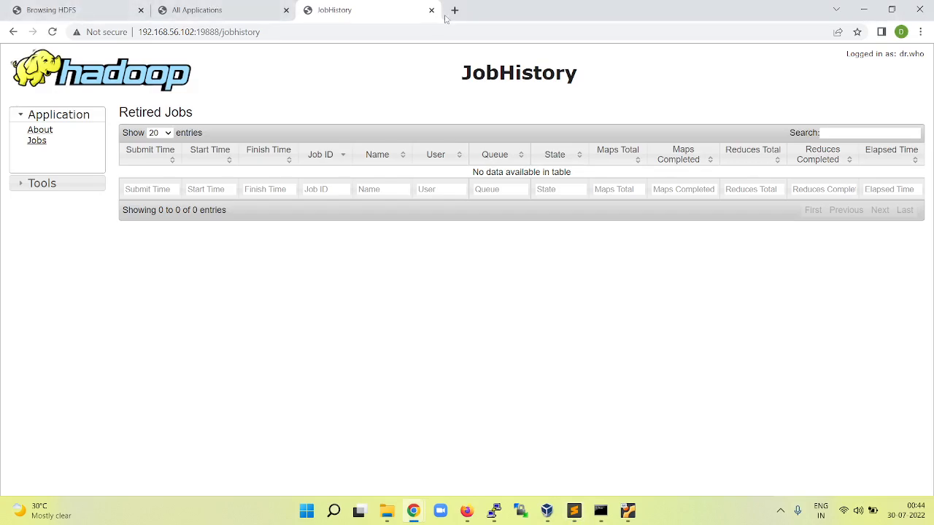
On the Spark downloads page choose release 3.3.0 pre-built for Hadoop 3.3+ and start the spark-3.3.0-bin-hadoop3.tgz download
click(456, 10)
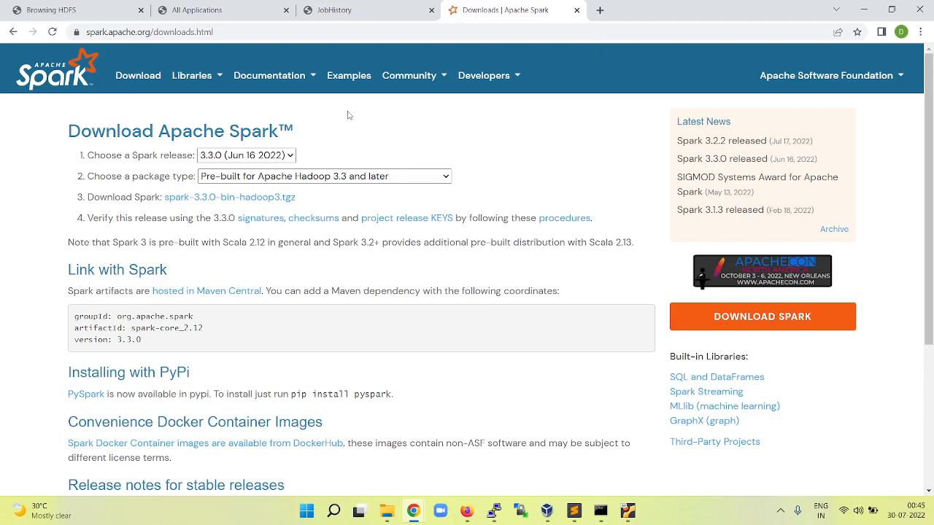
mouse_move(344, 111)
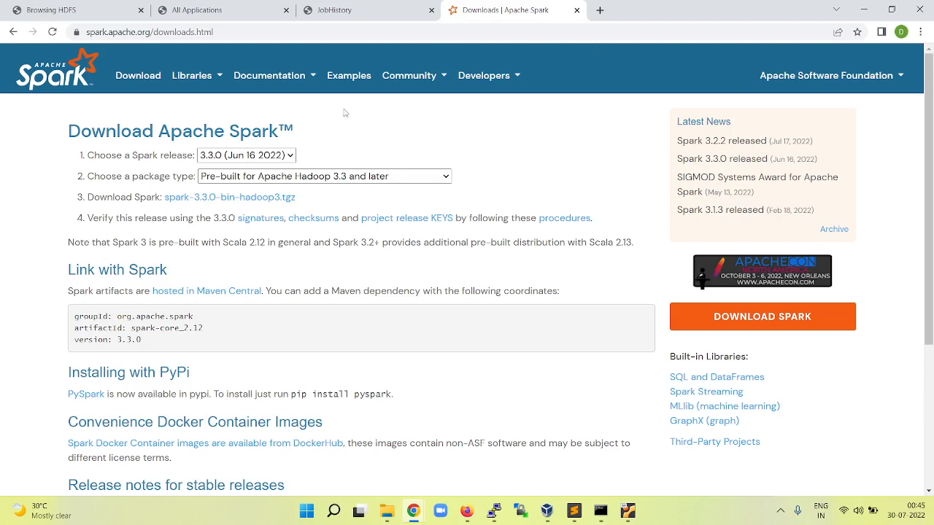
mouse_move(130, 43)
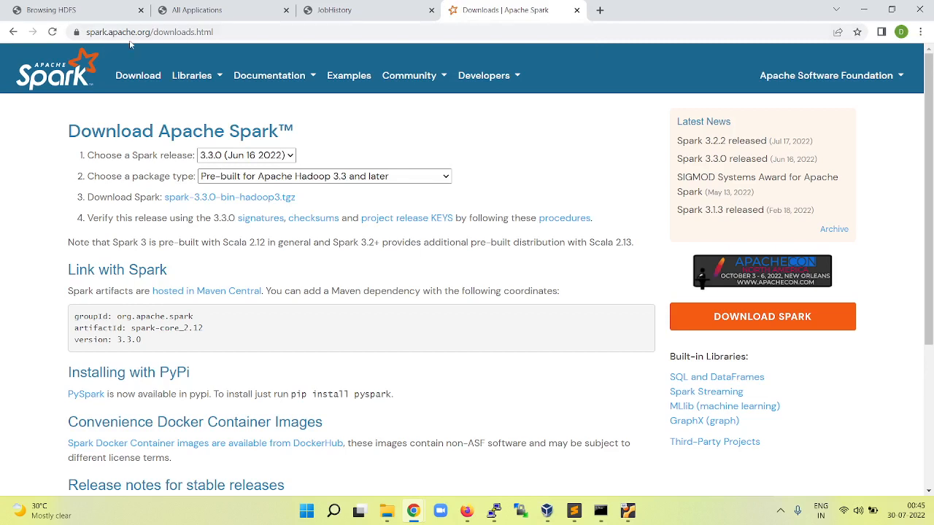
click(268, 76)
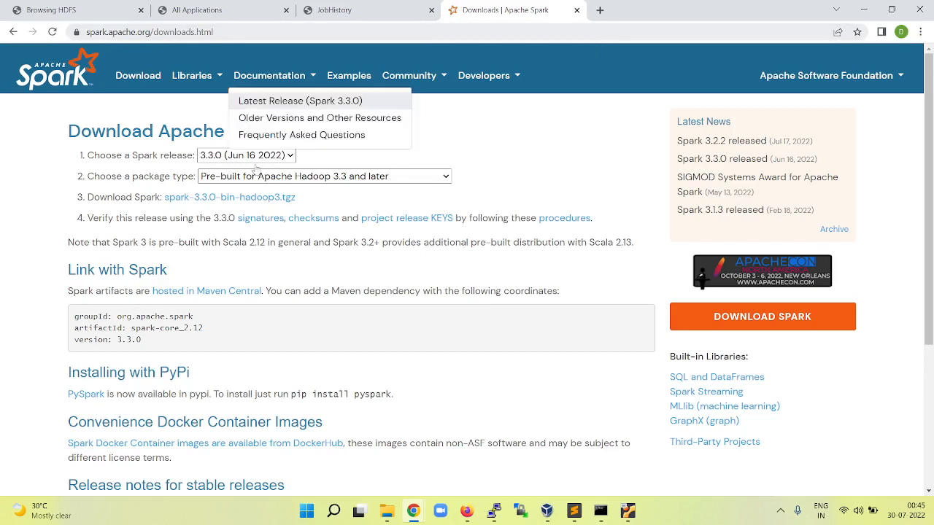
click(245, 155)
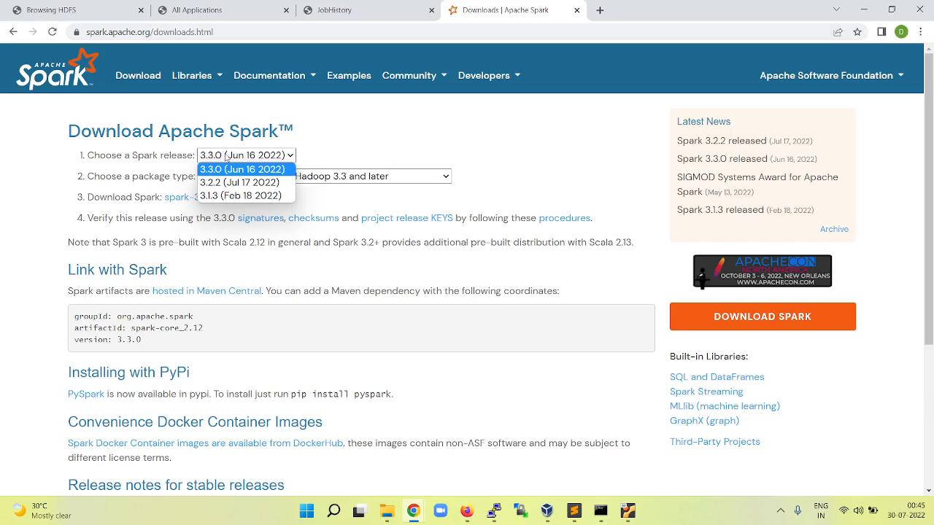
click(245, 169)
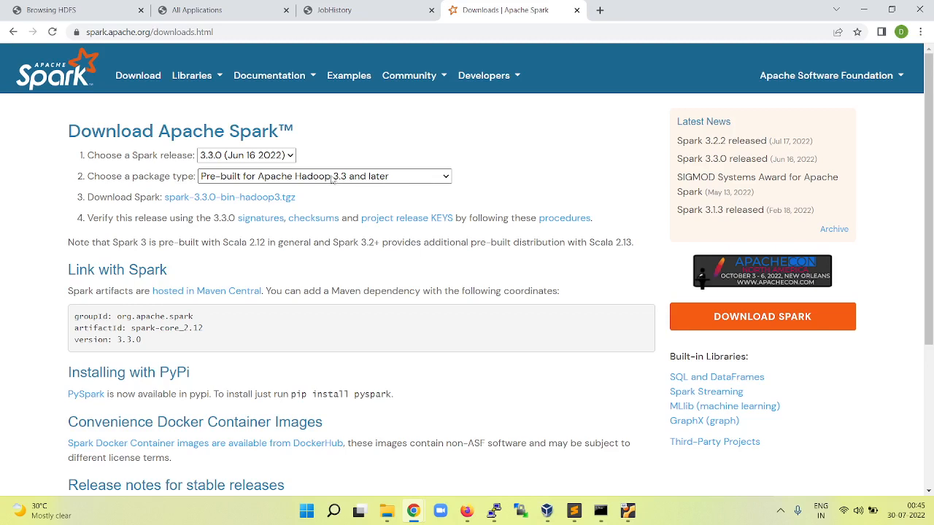
mouse_move(338, 186)
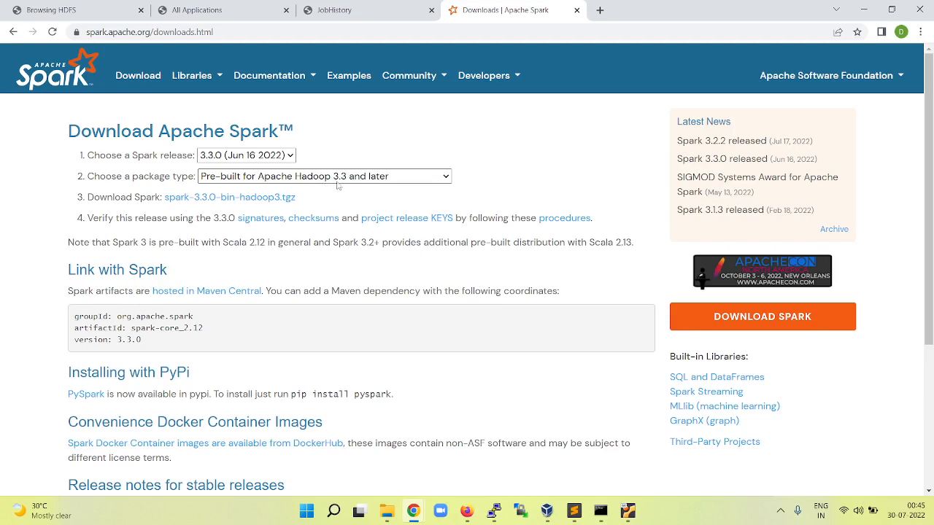
mouse_move(327, 194)
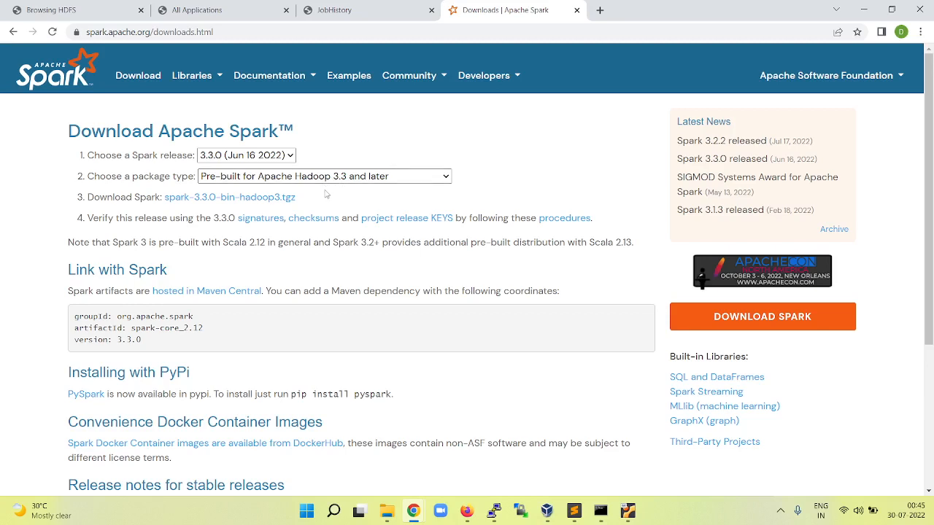
mouse_move(298, 212)
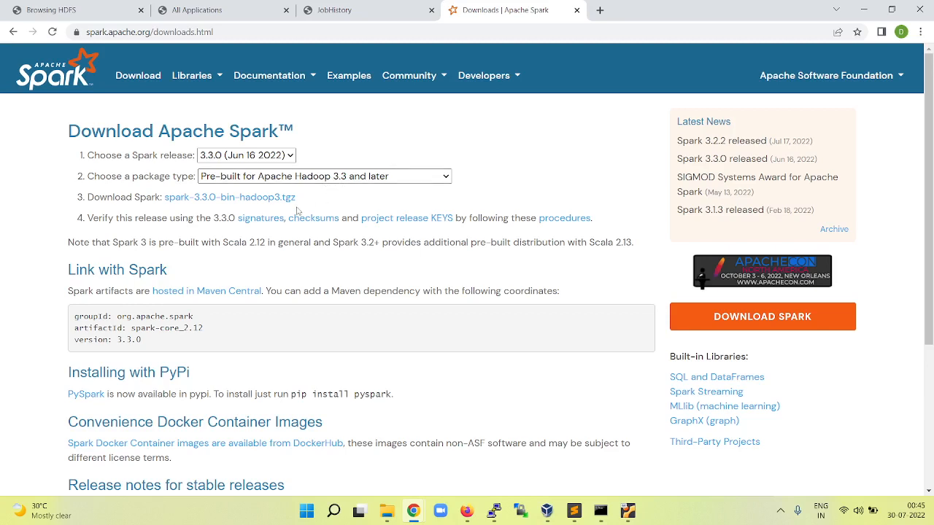
mouse_move(229, 204)
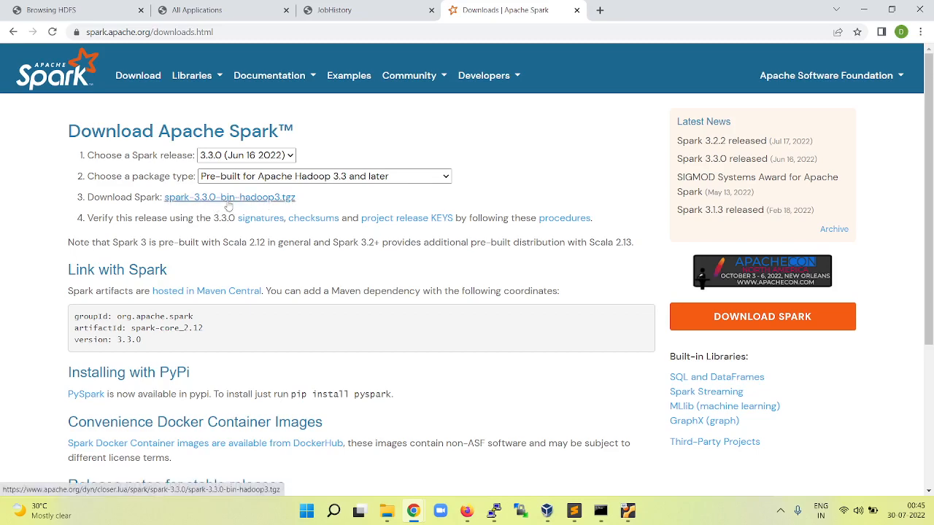
click(229, 197)
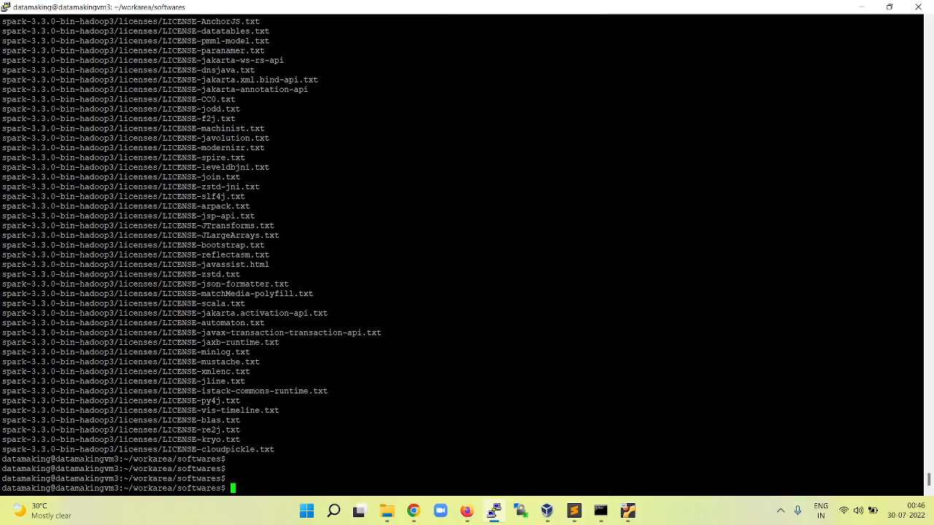
Return to the install notes at the Spark extraction command above the SPARK_HOME exports
click(573, 510)
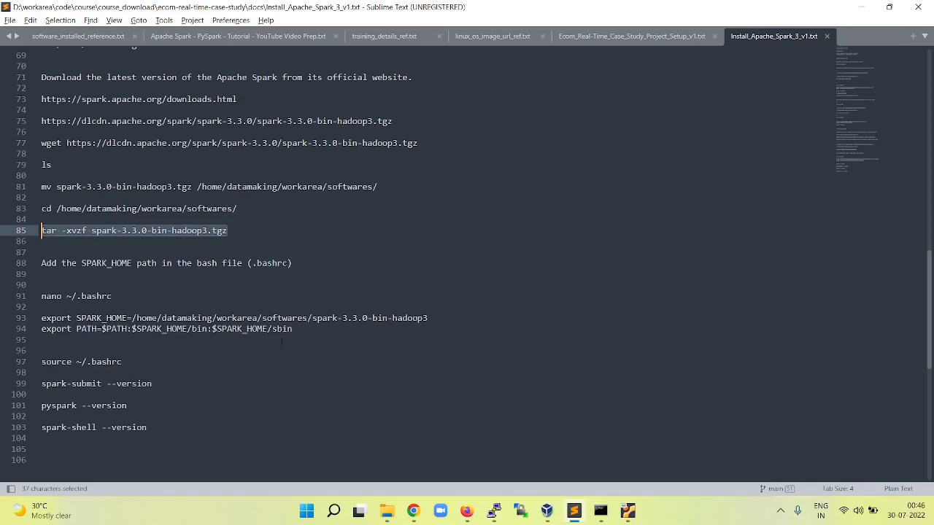
Append export SPARK_HOME=/home/datamaking/workarea/softwares/spark-3.3.0-bin-hadoop3 and its bin/sbin PATH entries to ~/.bashrc via nano
drag(41, 318, 292, 329)
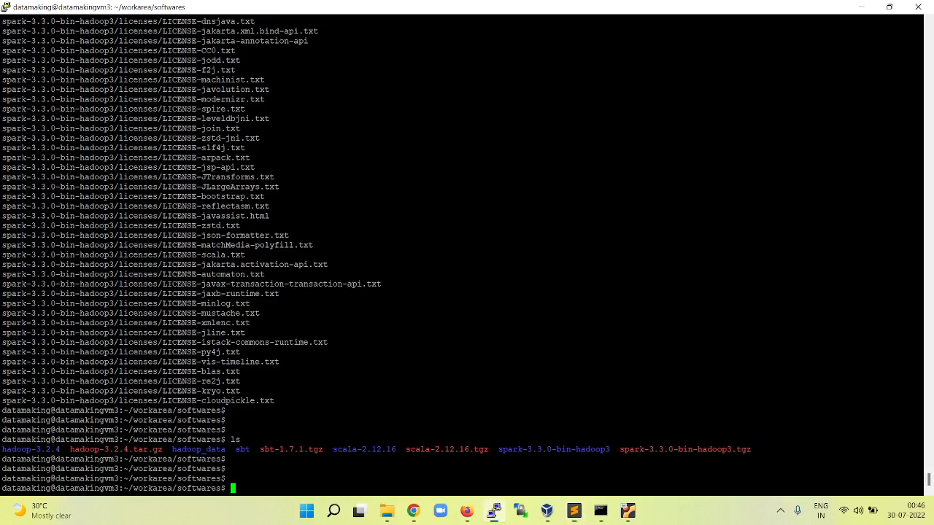
text(nano)
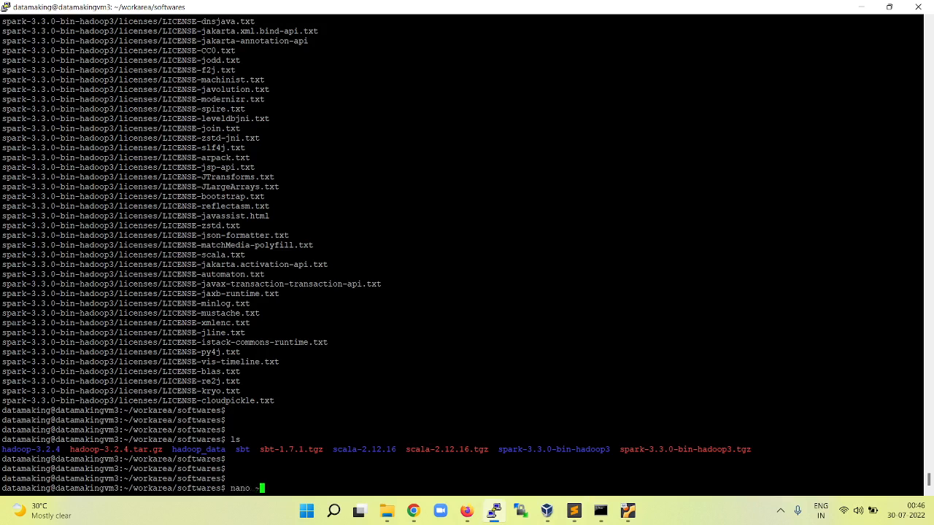
text(~/.ba)
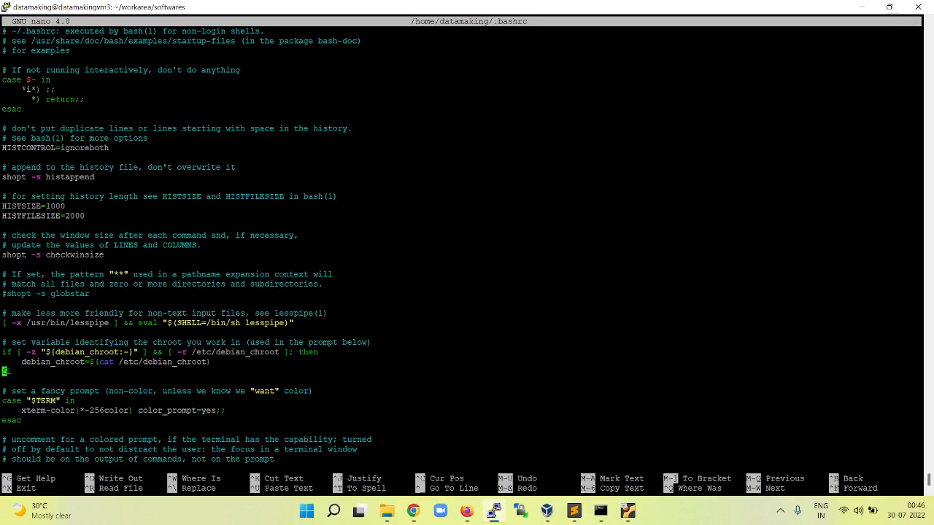
scroll(down, 3)
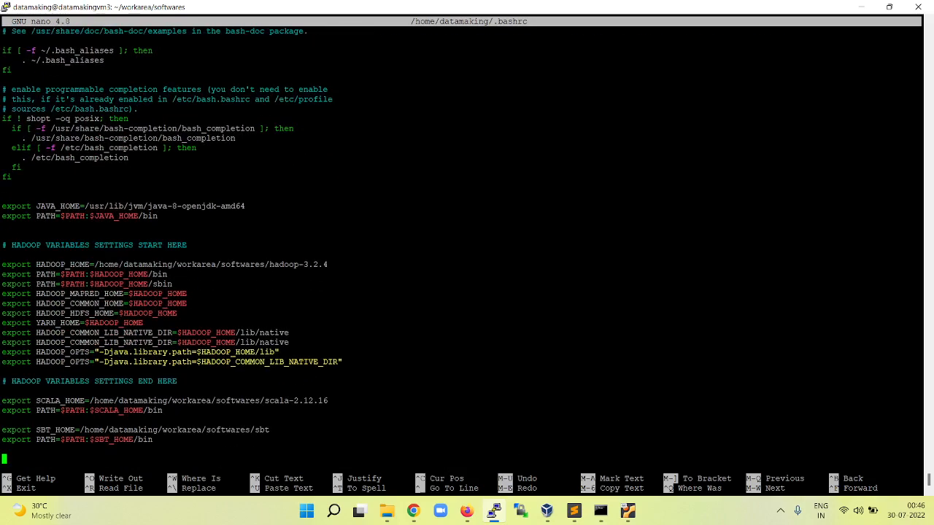
text(export SPARK_HOME=/home/datamaking/workarea/softwares/spark-3.3.0-bin-hadoop3)
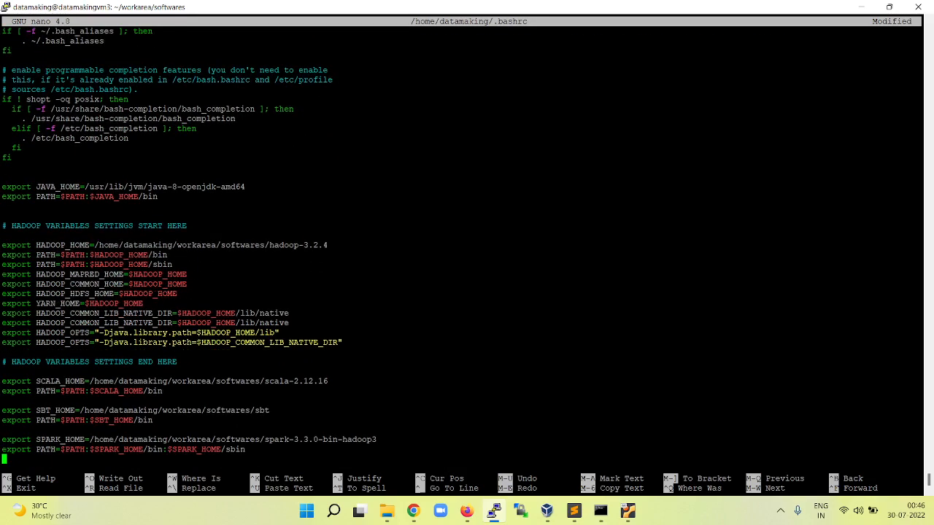
scroll(down, 3)
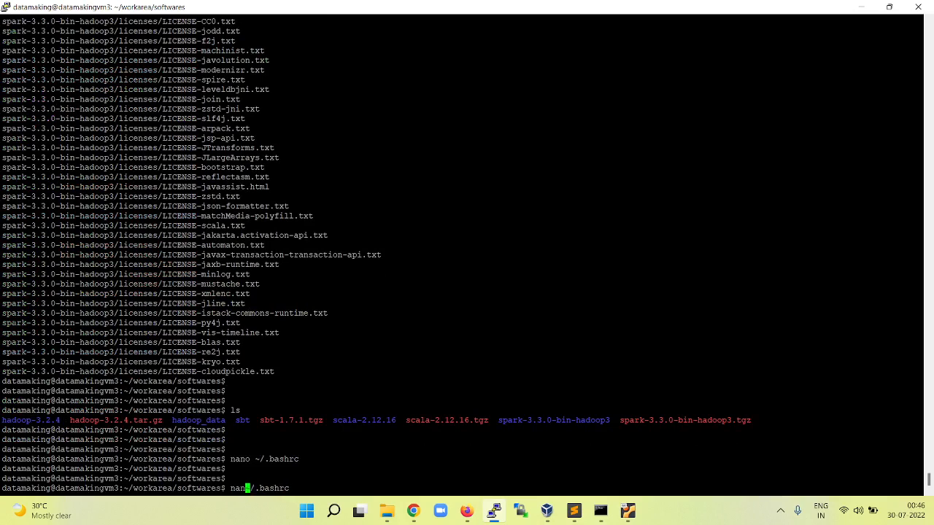
text(source ~/.bashrc)
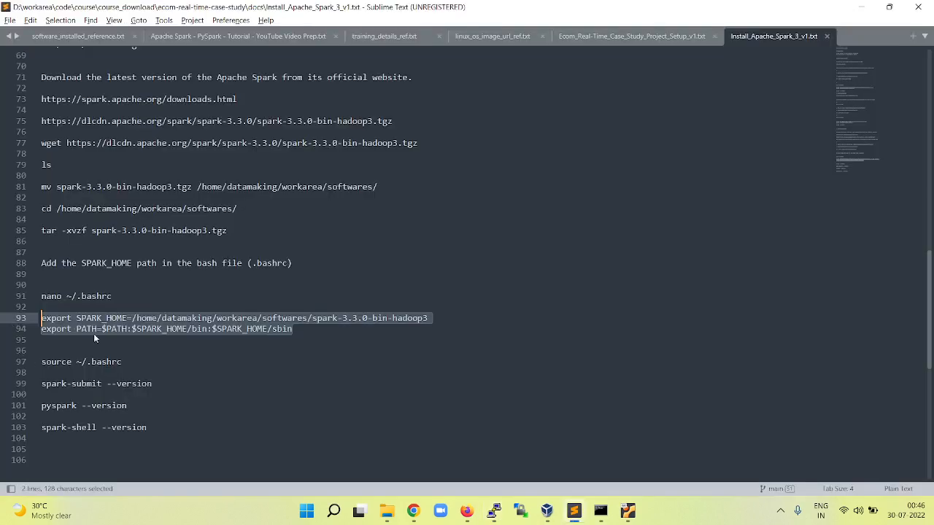
Run spark-submit --version and pyspark --version, both reporting Spark 3.3.0 with Scala 2.12.15
click(152, 382)
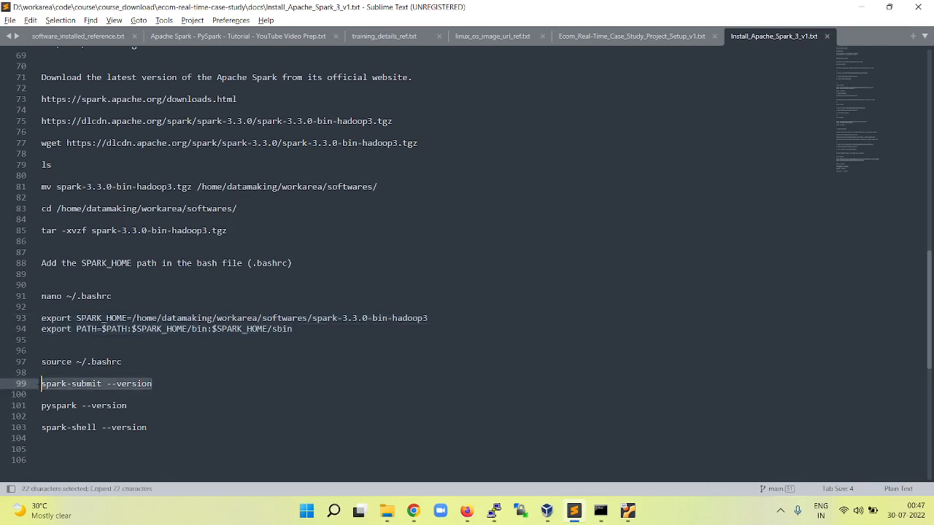
click(493, 508)
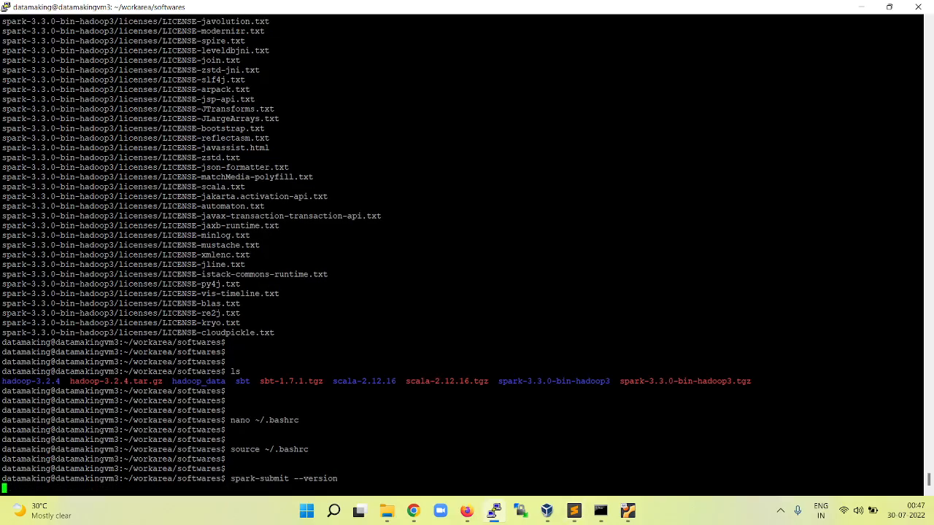
key(Return)
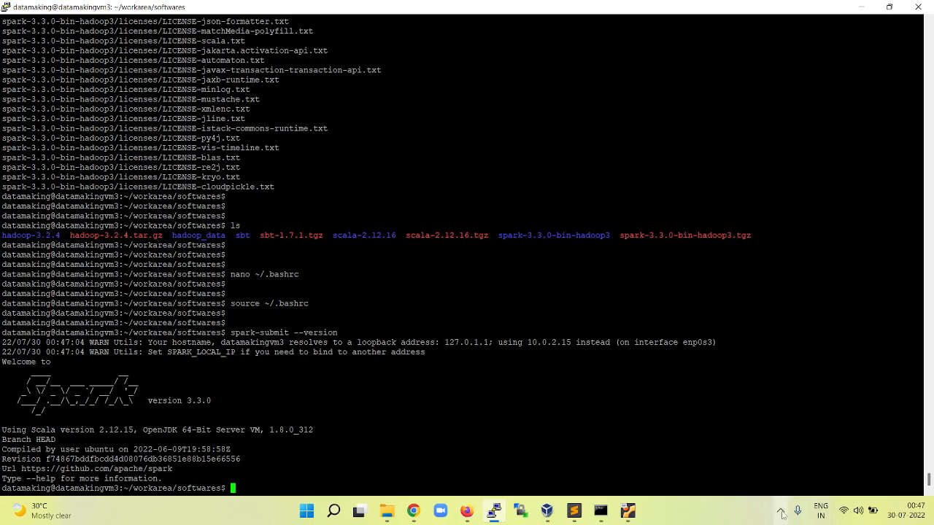
click(782, 511)
text(spark-shell --version)
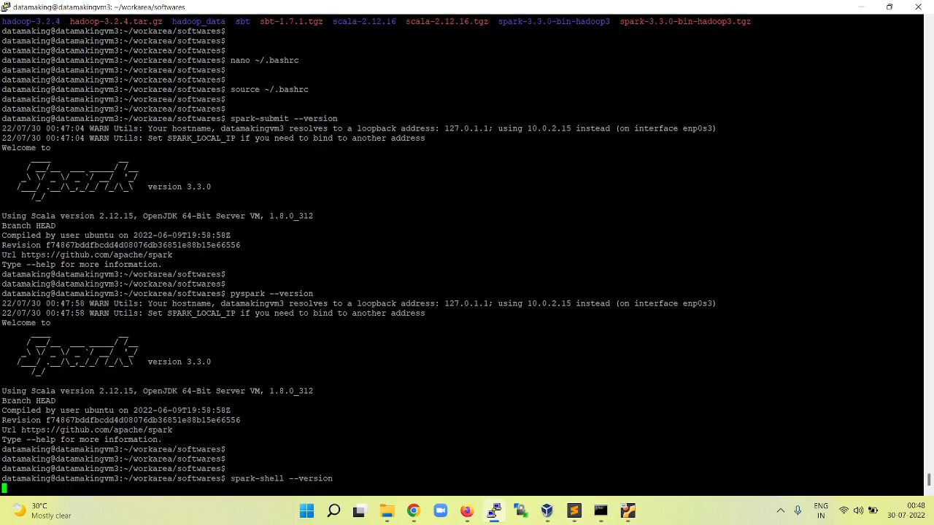
Confirm spark-shell --version reports 3.3.0, then start pyspark and leave it with exit()
key(Return)
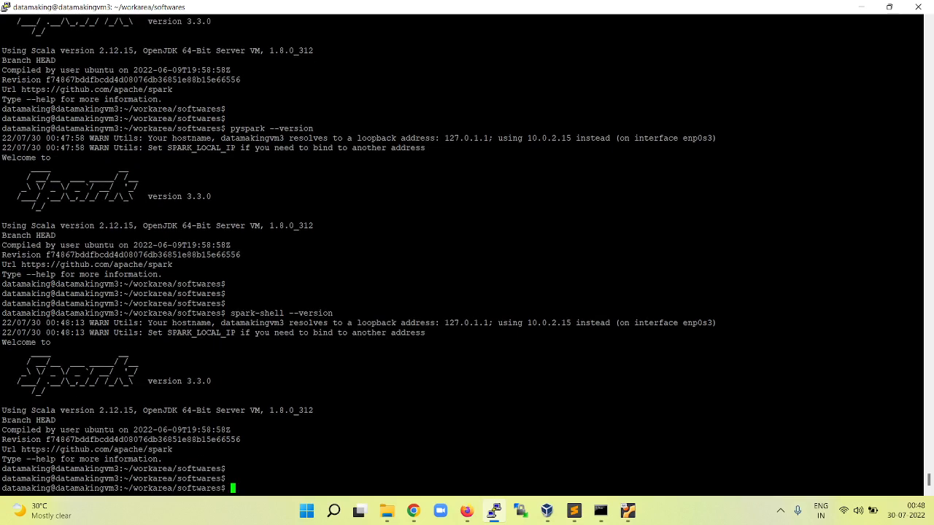
text(pyspark)
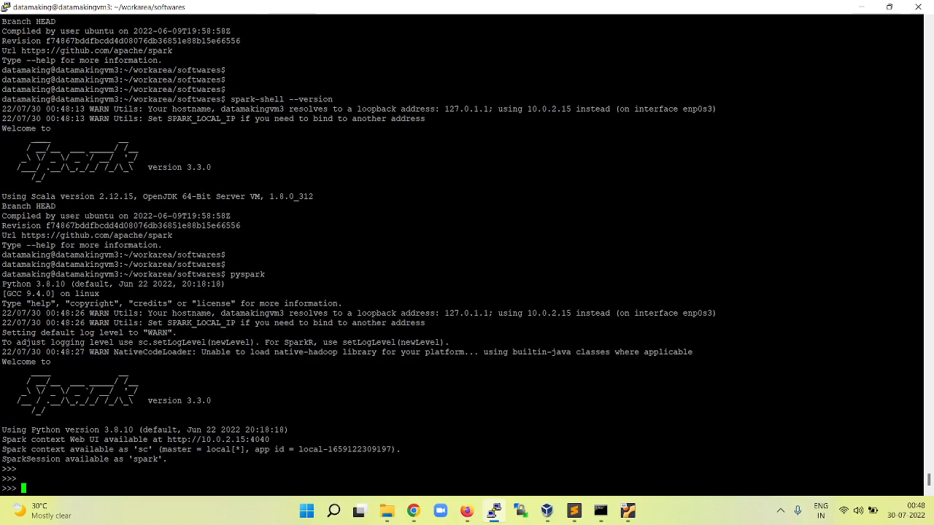
double_click(146, 458)
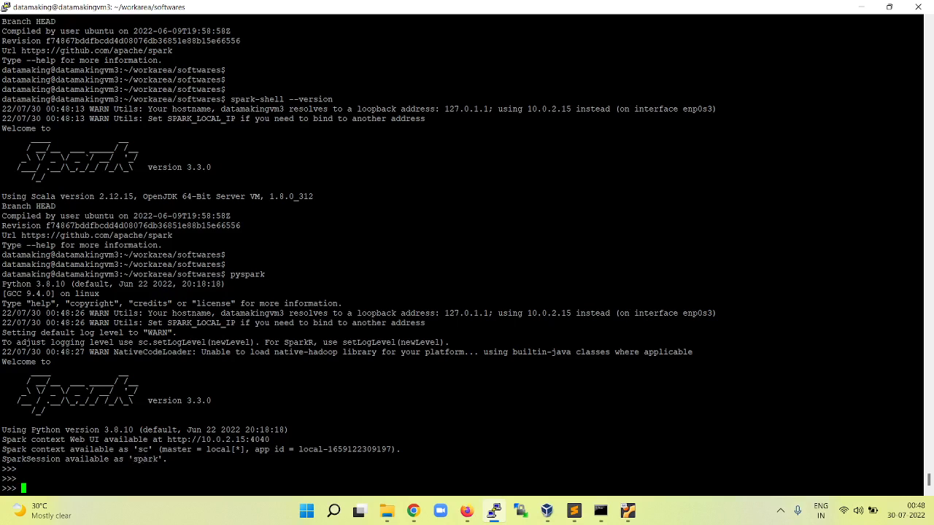
text(exit)
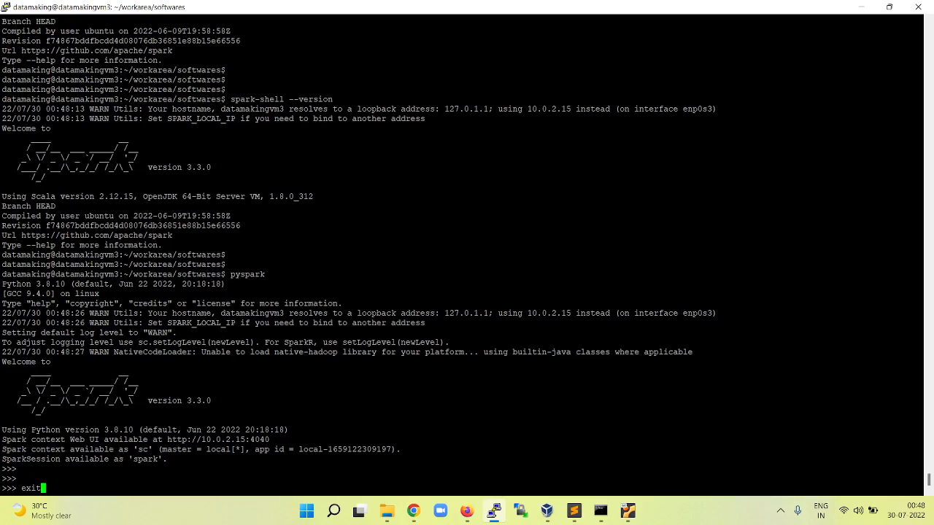
key(Return)
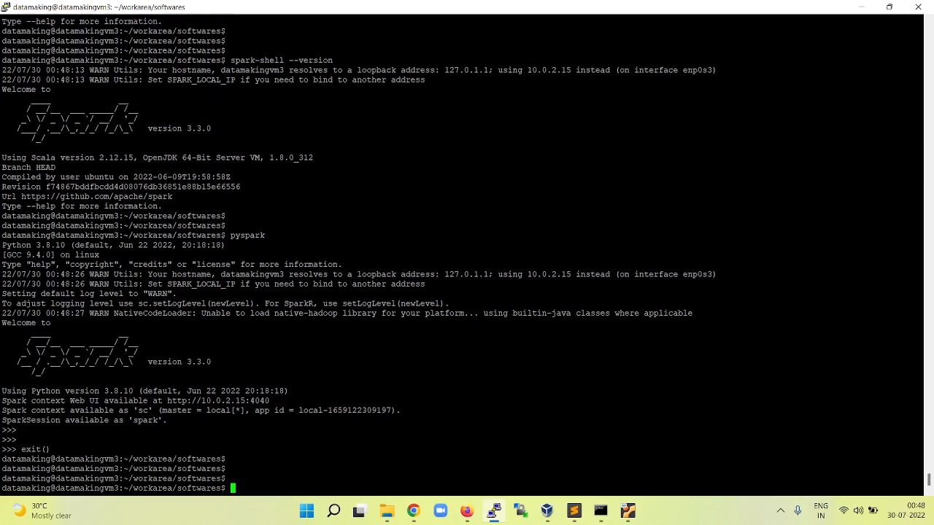
click(572, 509)
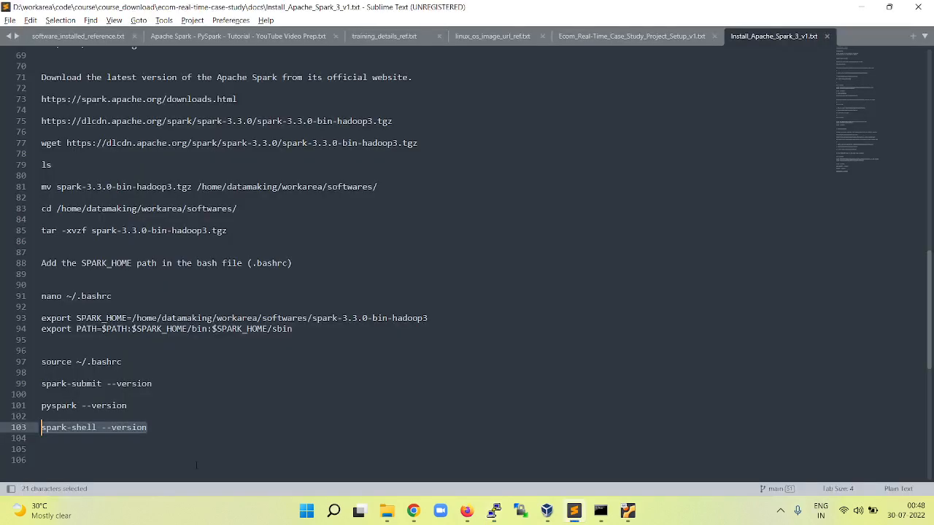